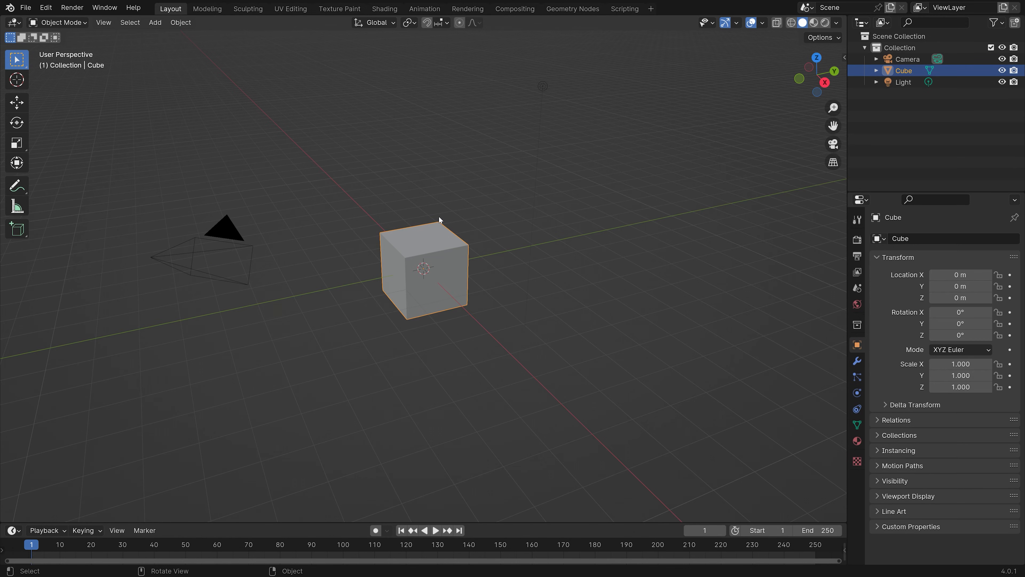
Step: Delete the default cube and add a mesh plane scaled to 5
key(x)
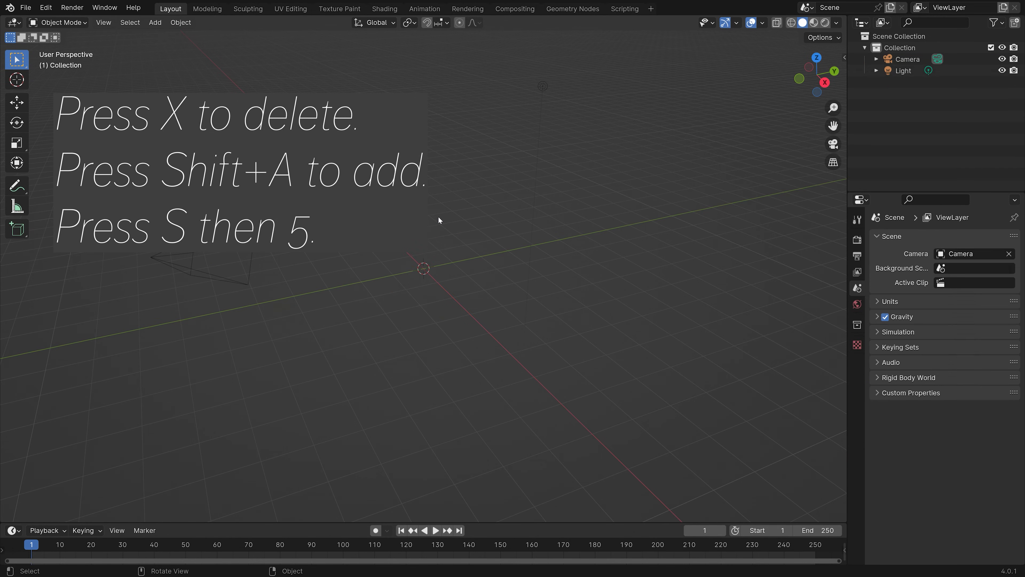
key(shift+a)
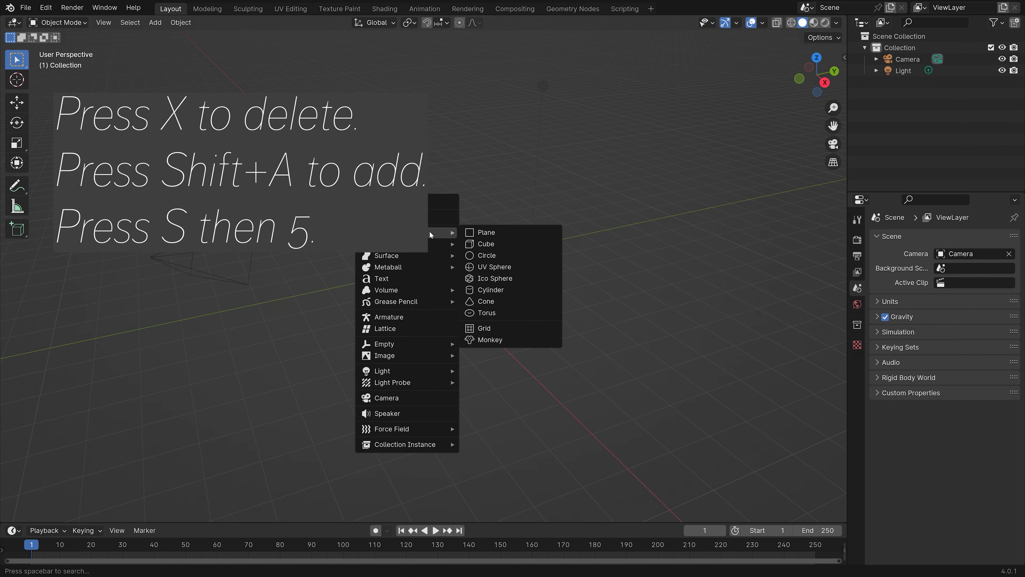
click(485, 232)
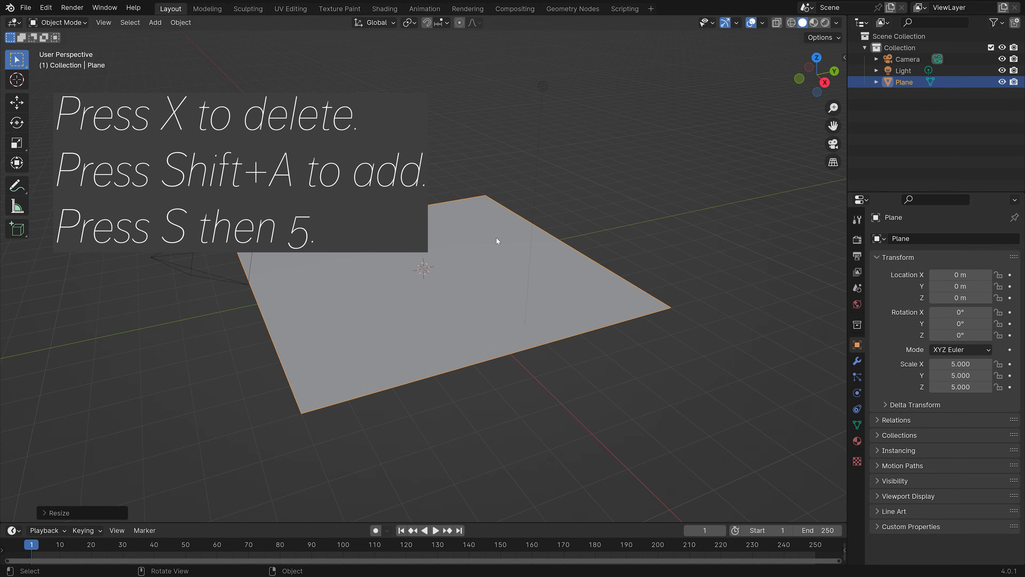
click(857, 303)
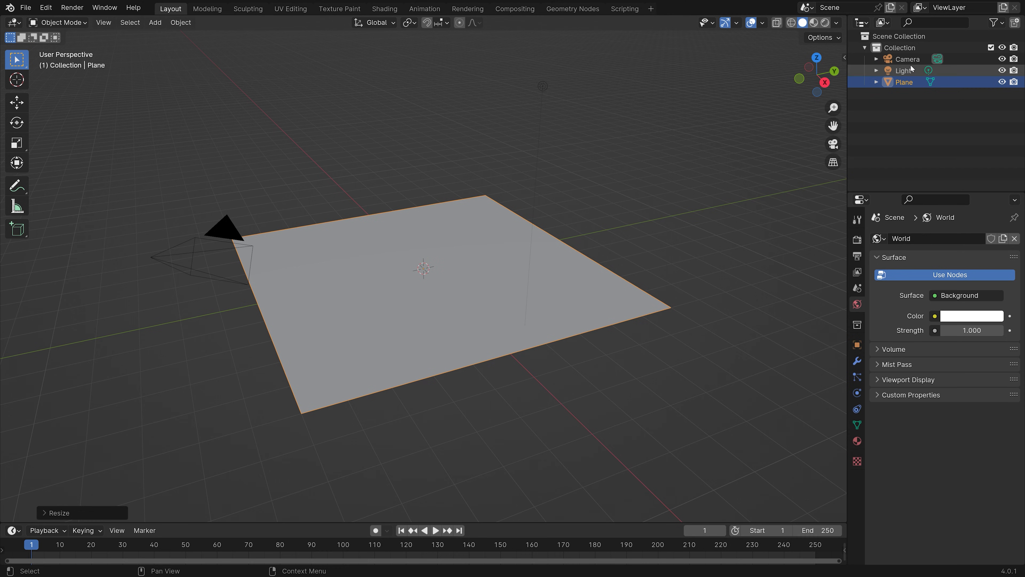
Step: Select the scene light, make it a Sun and set its Strength to 5
click(903, 70)
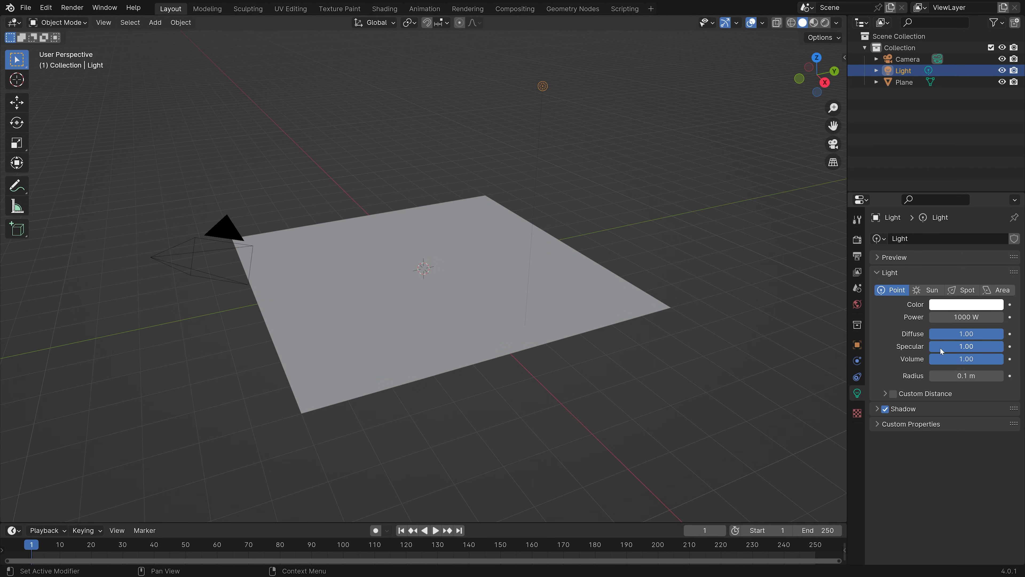
click(931, 290)
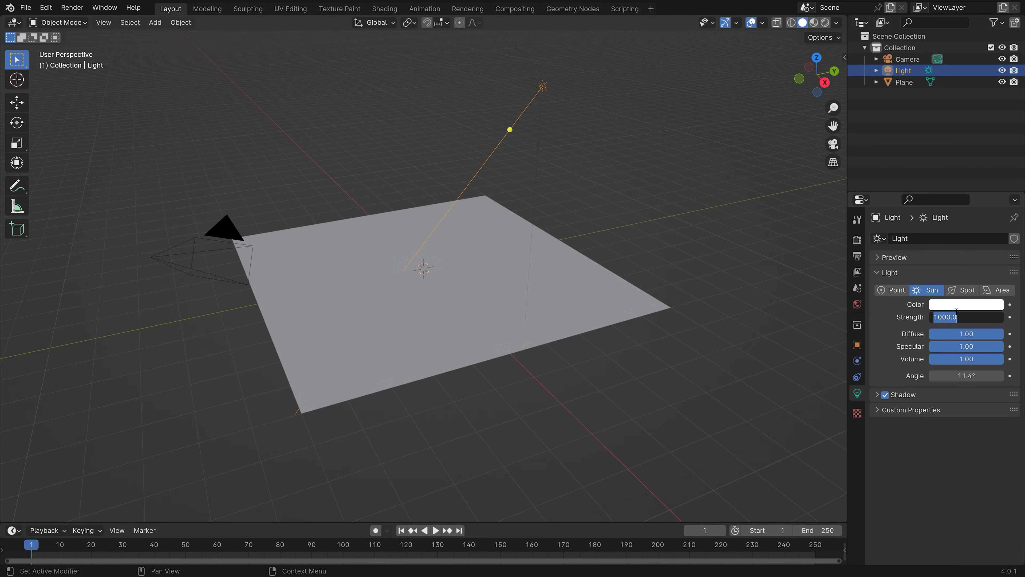
text(5.000)
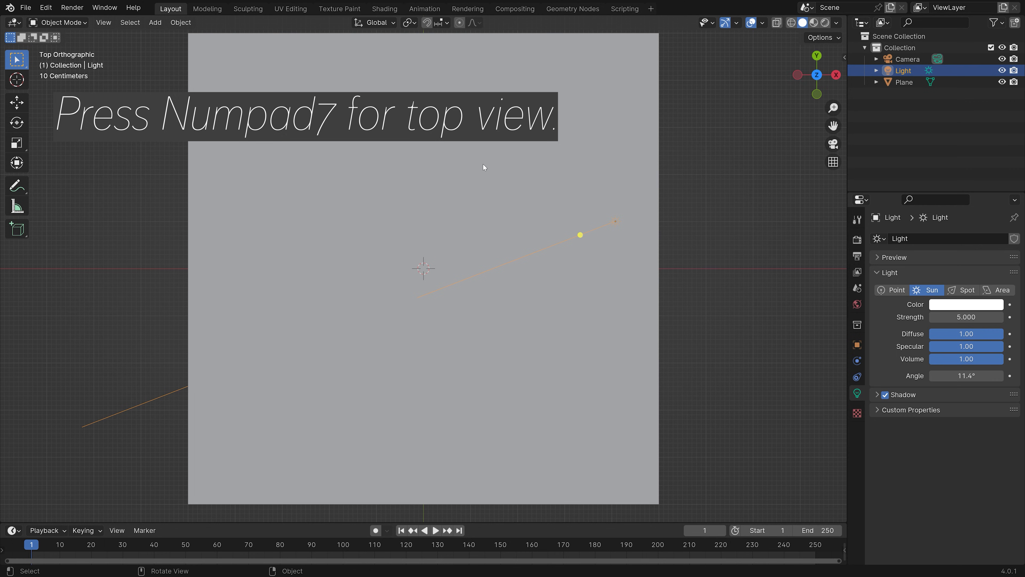
Step: Select the plane and show its new material in a Shader Editor area
click(903, 82)
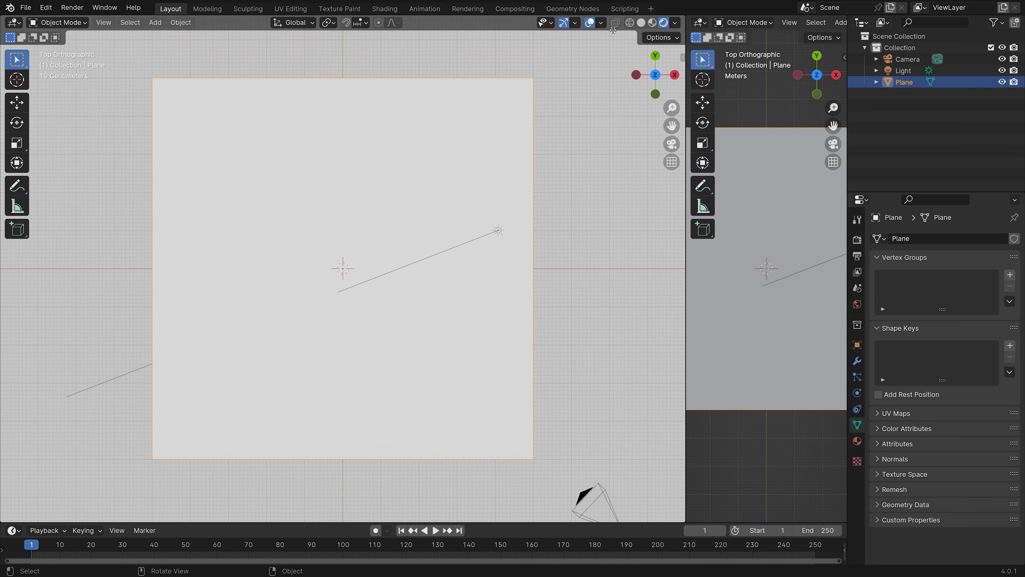
click(411, 22)
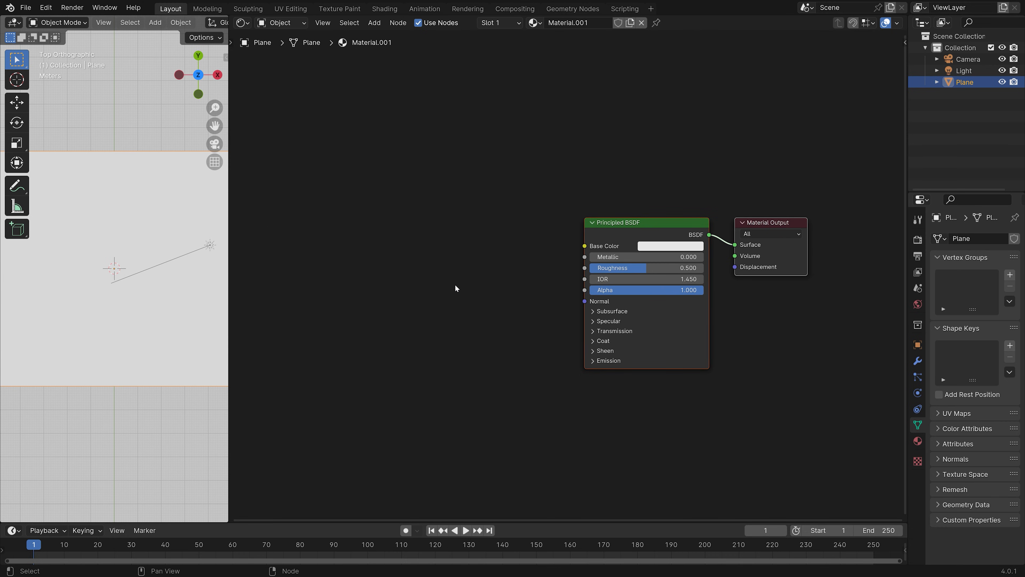
Step: Add Mapping, Texture Coordinate and Gradient Texture nodes to the plane material
key(shift+a)
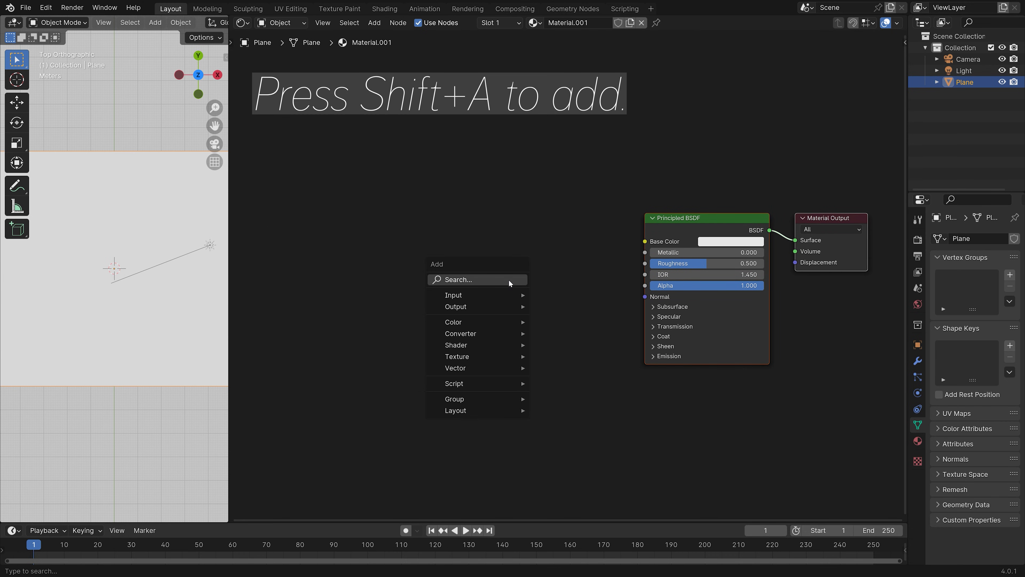
text(ma)
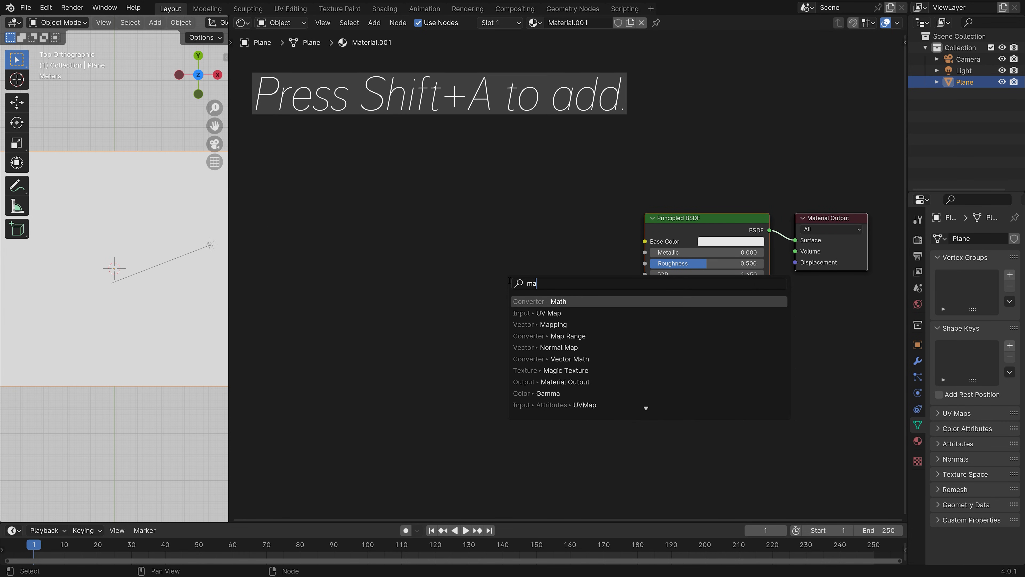
click(554, 324)
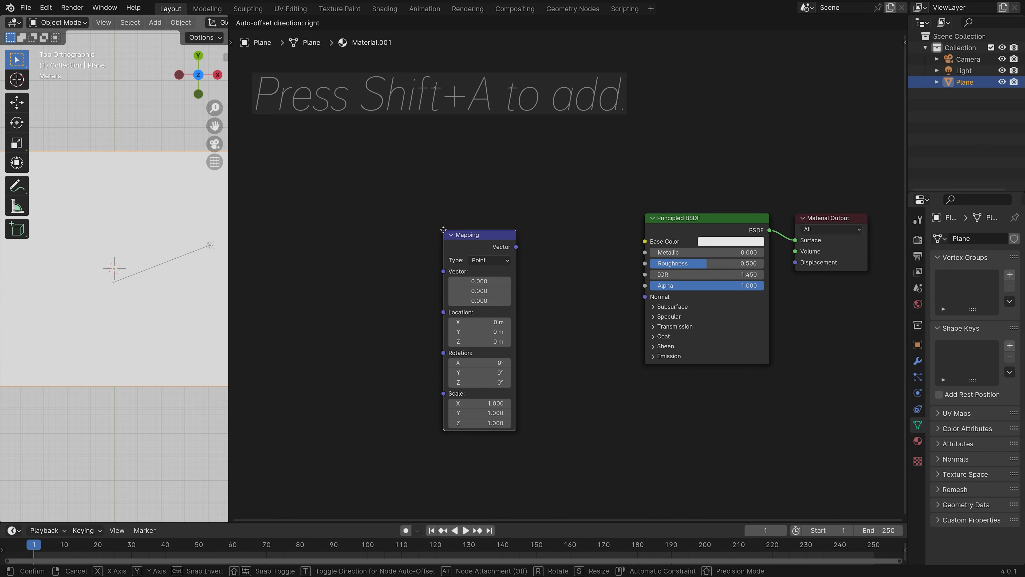
key(shift+a)
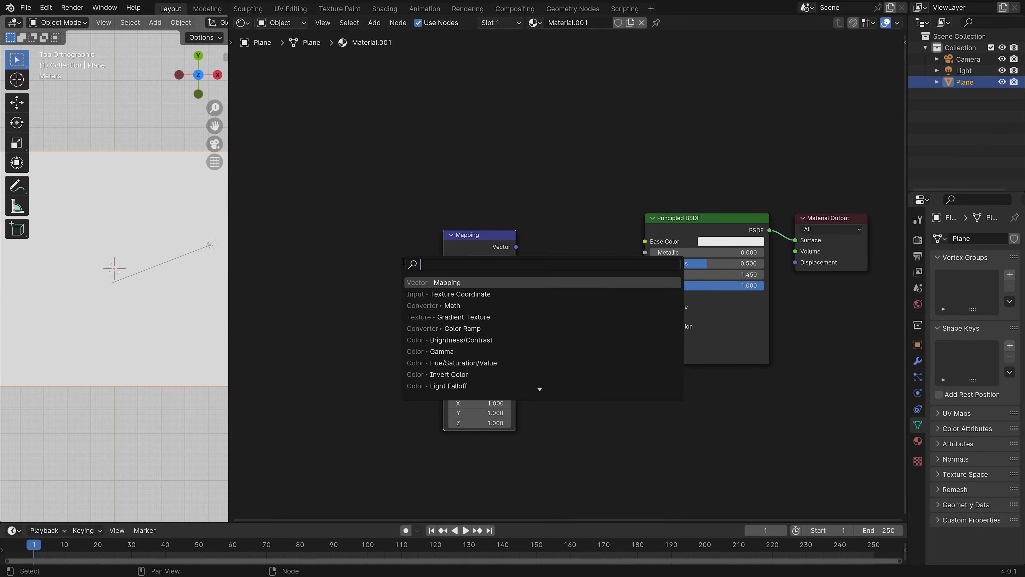
click(460, 293)
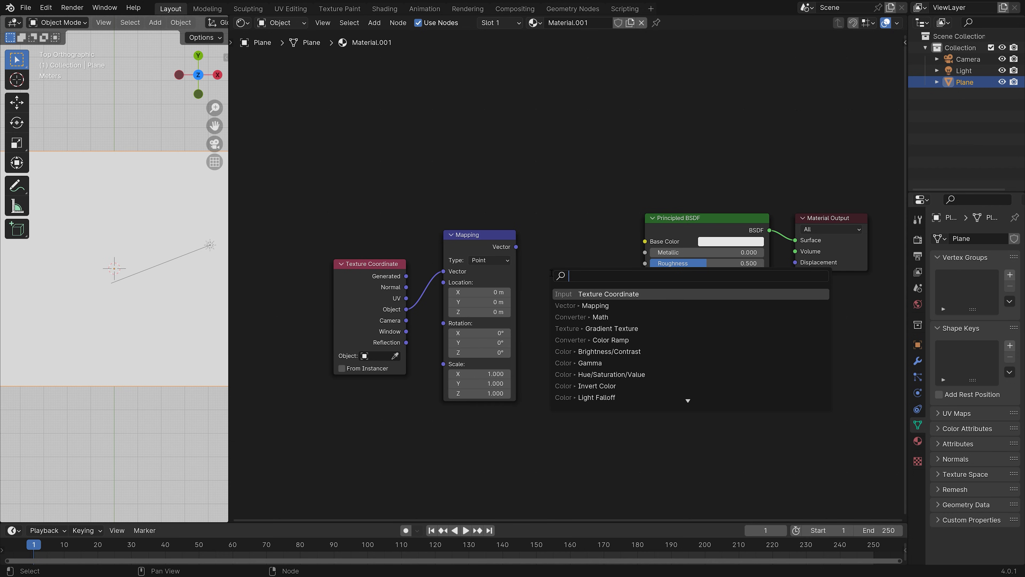
click(608, 328)
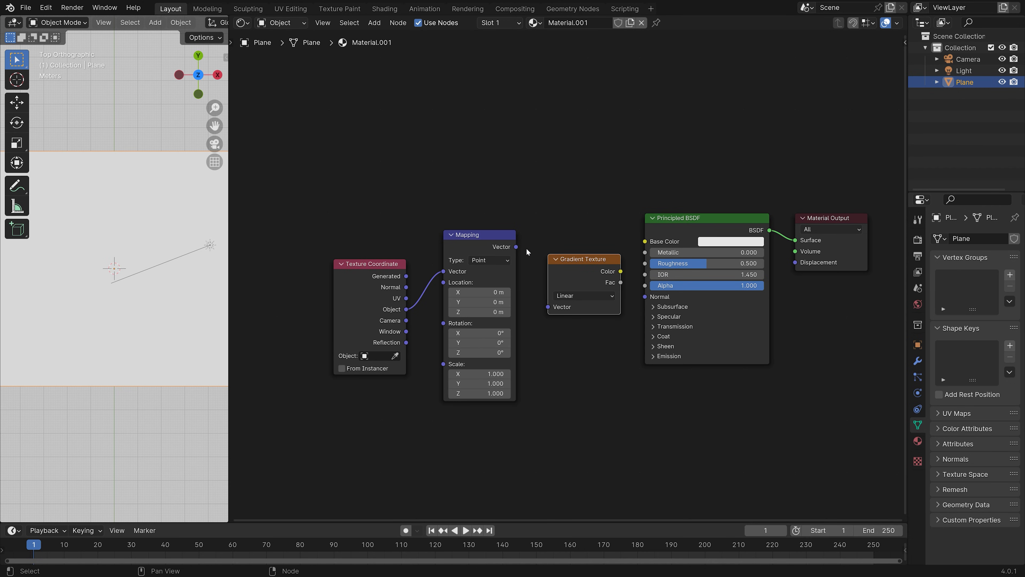
Step: Link Mapping into the gradient's vector and set the gradient type to Spherical
drag(517, 246, 551, 306)
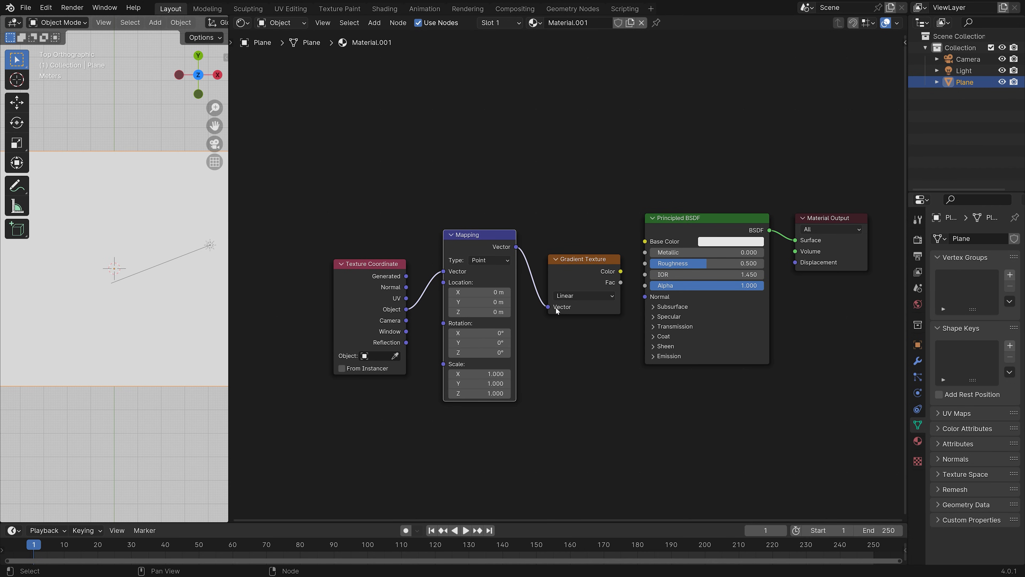
click(582, 294)
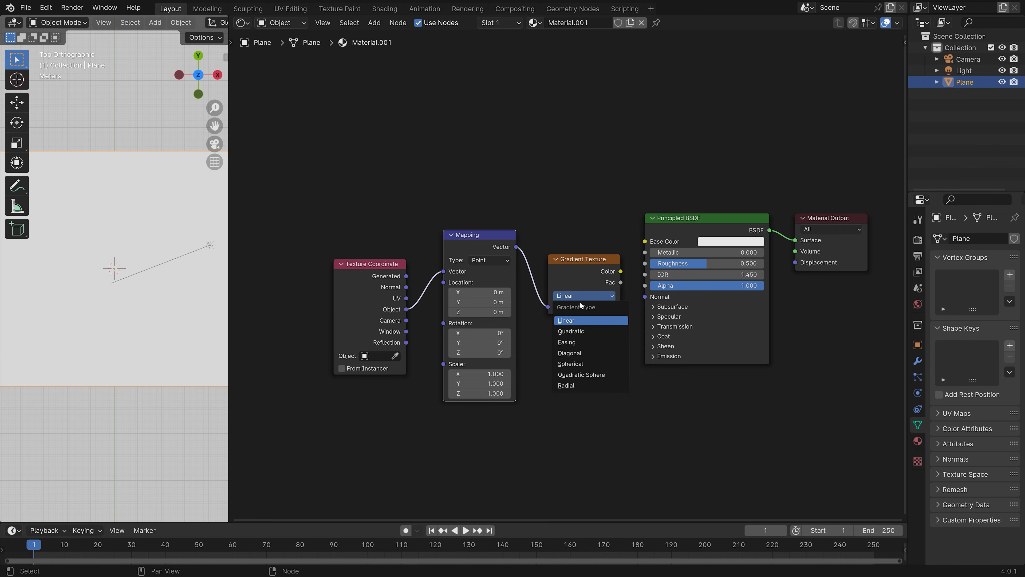
click(569, 364)
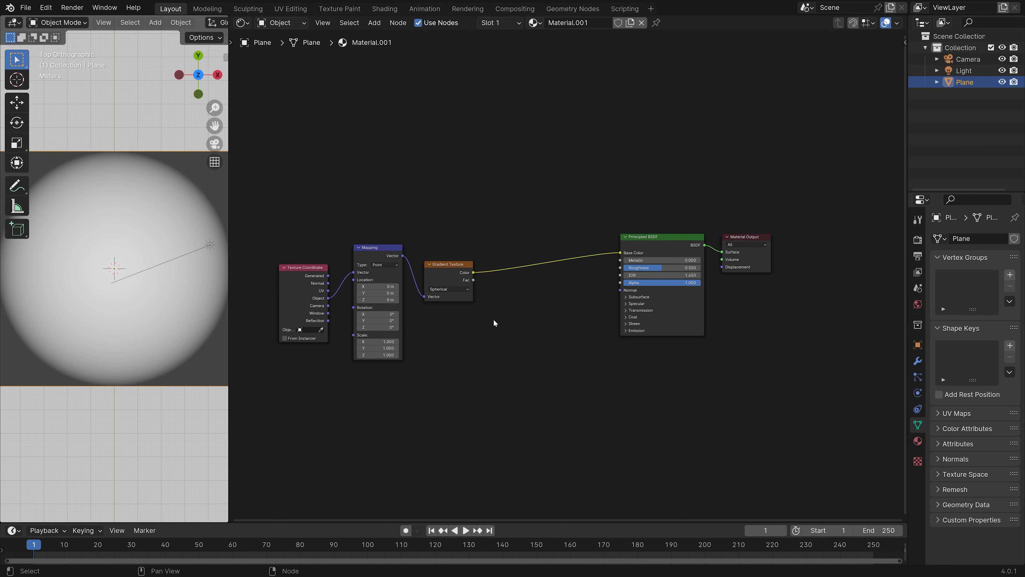
Step: Add a Color Ramp with Constant interpolation and move its stop near the start for a white disc
text(color)
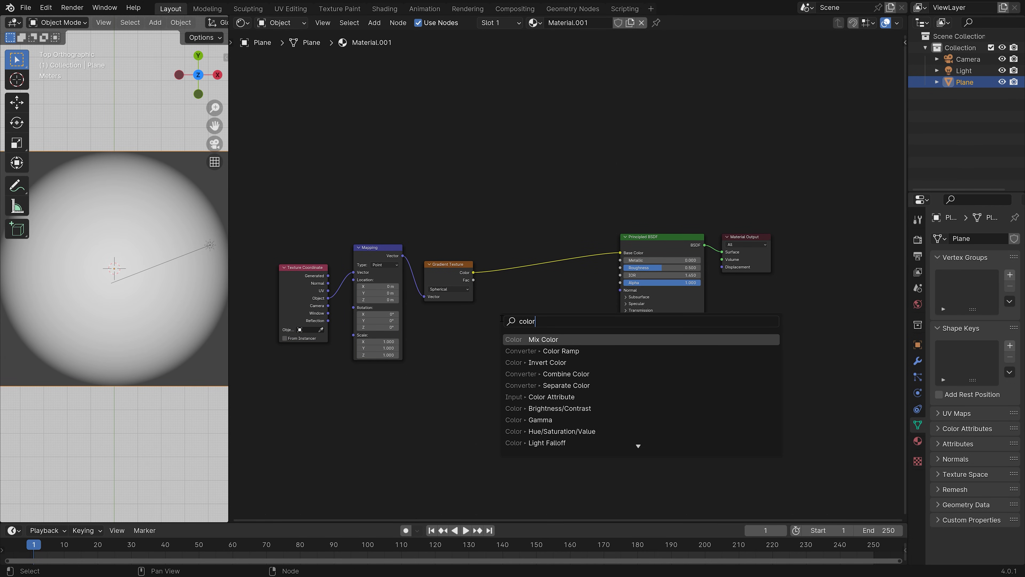
click(561, 350)
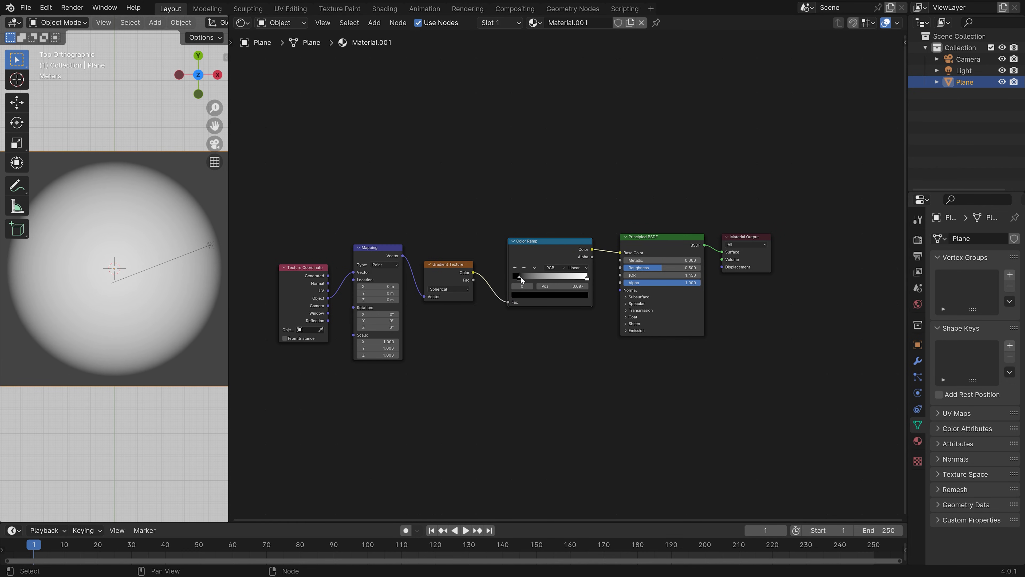
click(578, 267)
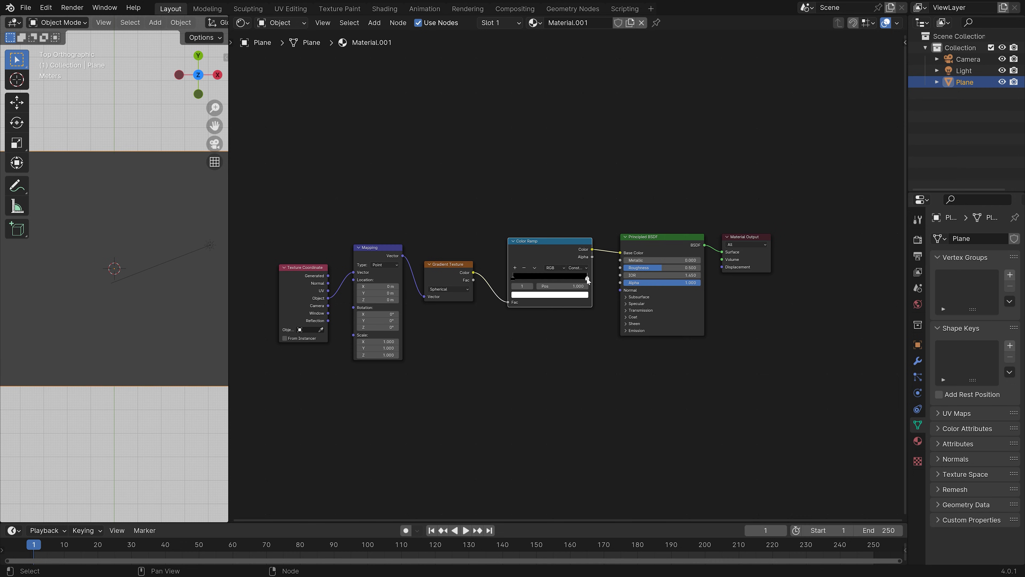
drag(586, 275, 549, 276)
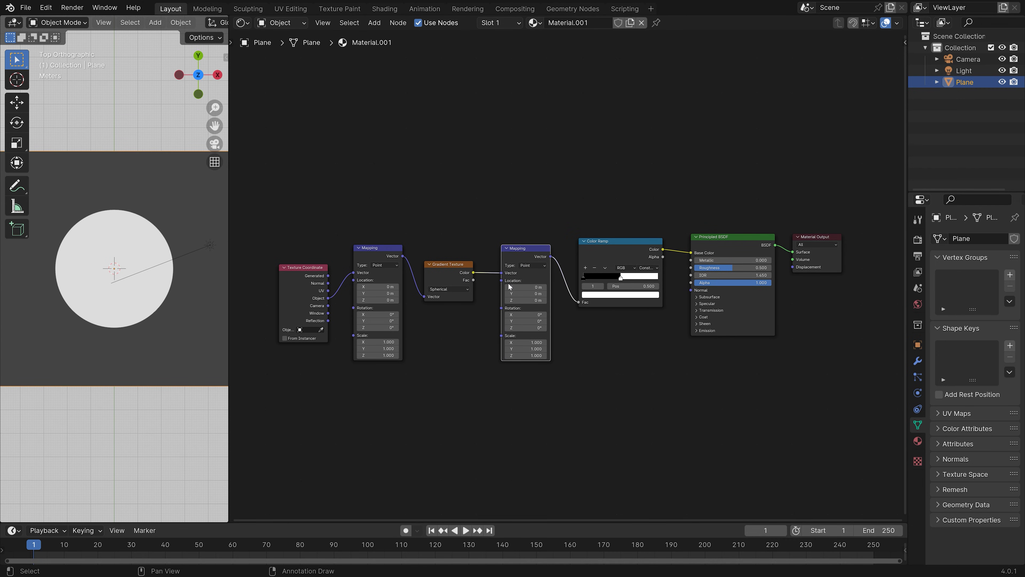
Step: Insert a Multiply math node into the chain and adjust its value
text(m)
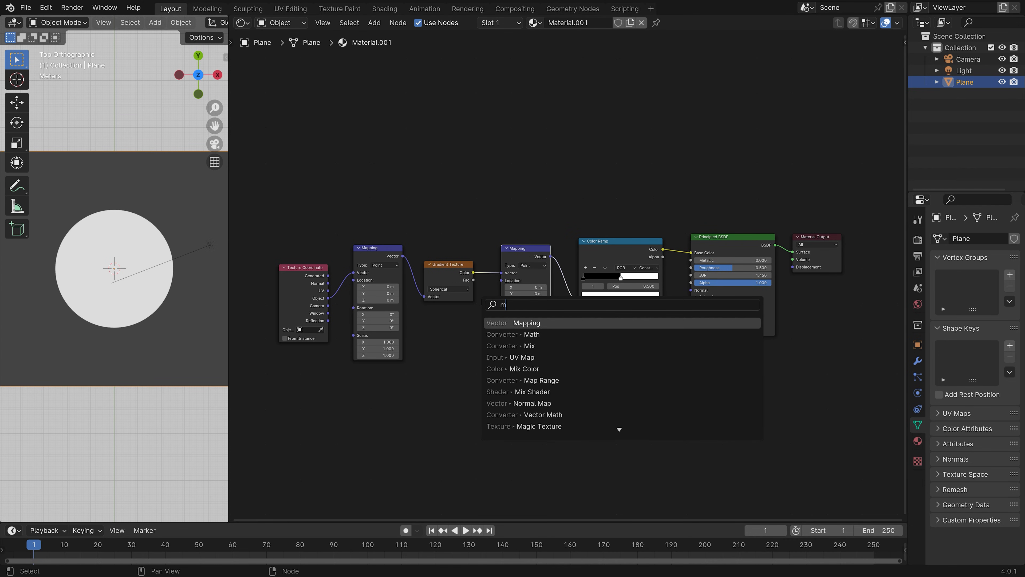
click(532, 334)
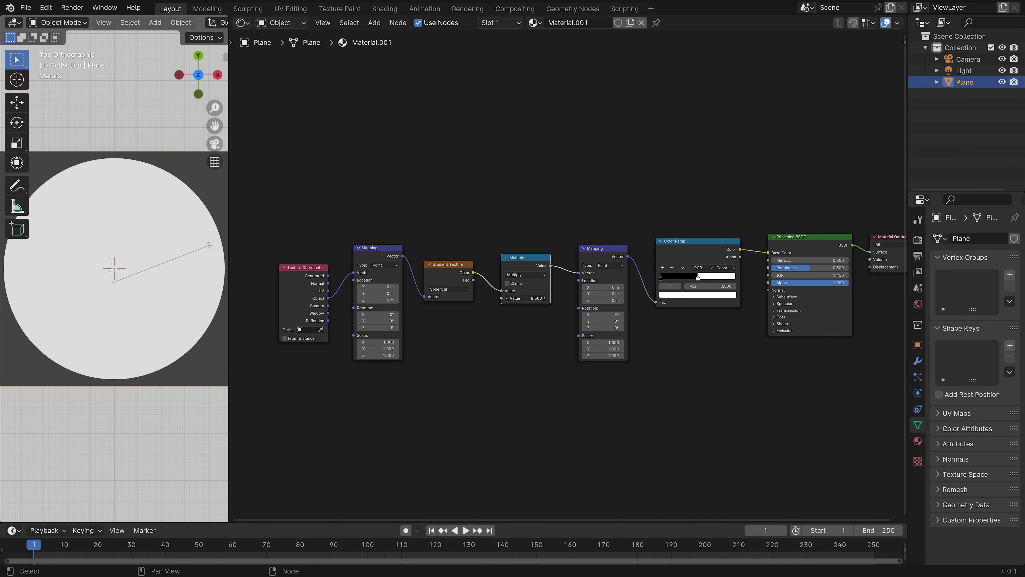
drag(536, 298, 516, 298)
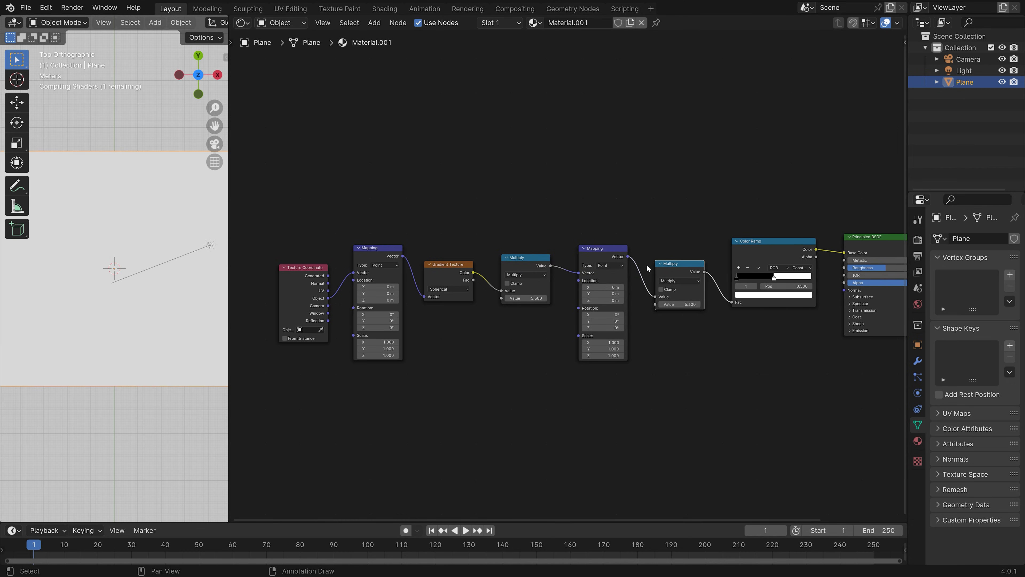
Step: Set the second math node to Truncated Modulo and raise the Multiply value to 16
click(678, 280)
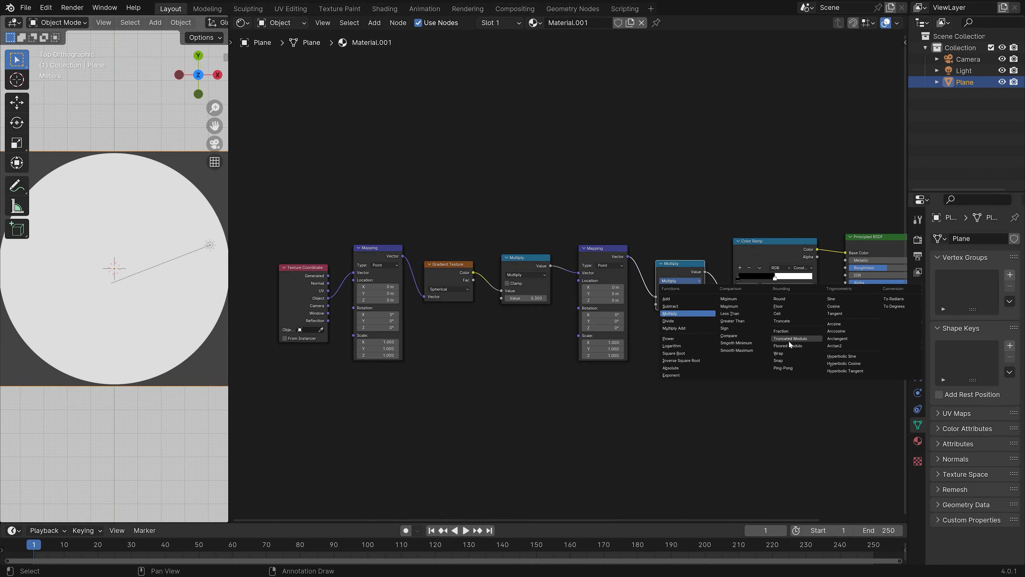
click(791, 338)
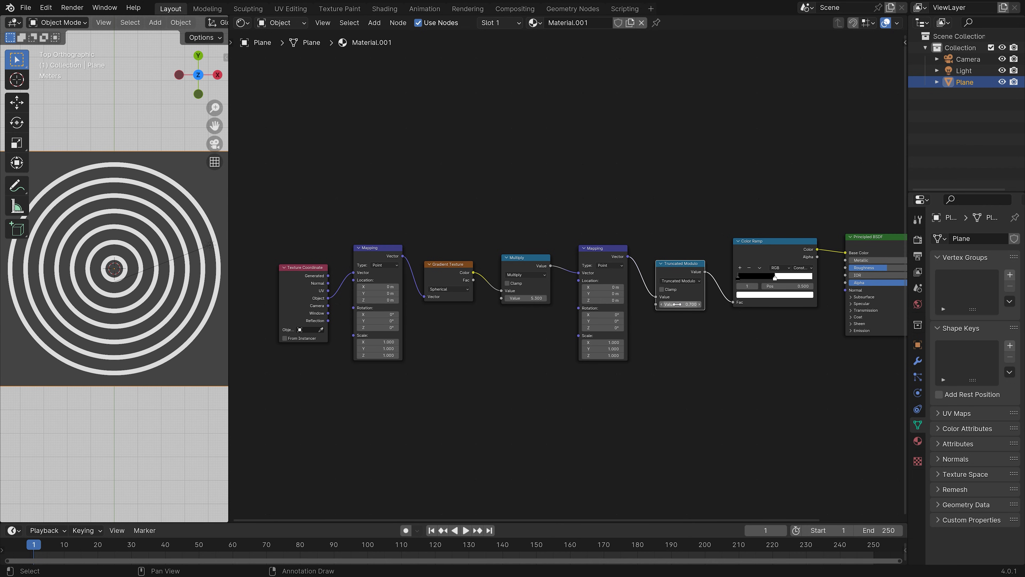
drag(680, 304, 700, 304)
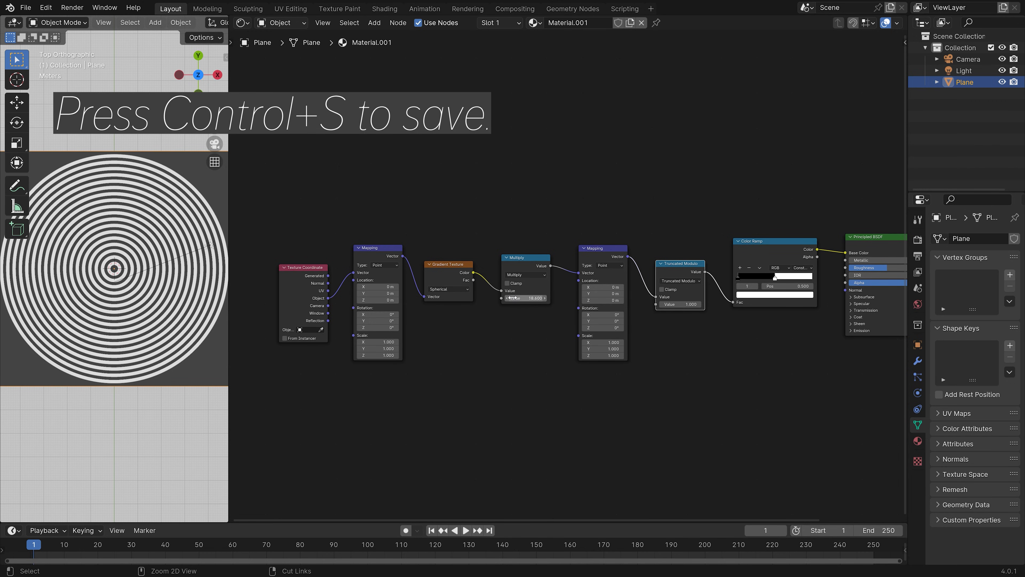
Step: Save the project as 'tut' in D:\Blender\Hypno tut
key(ctrl+s)
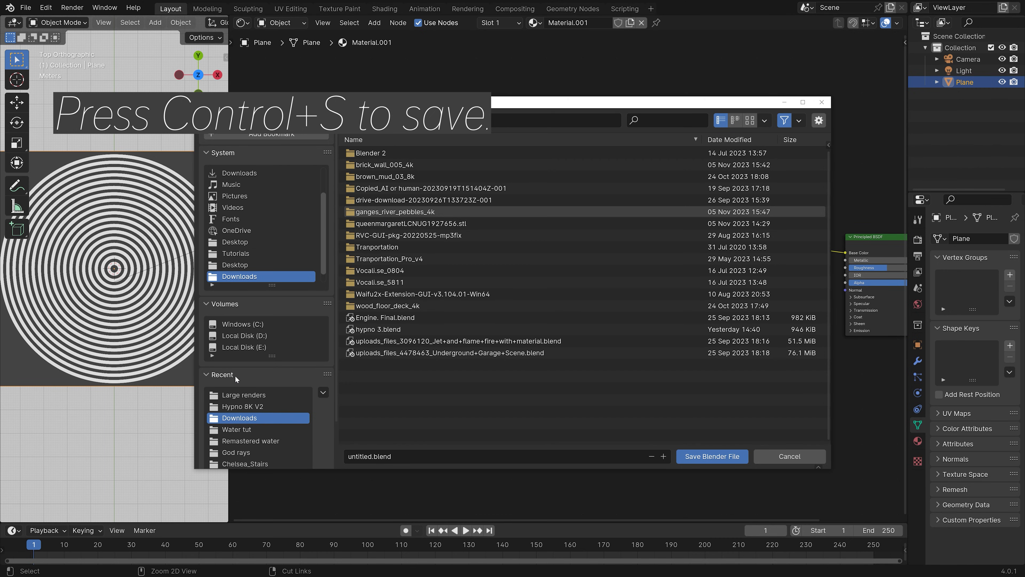
mouse_move(236, 429)
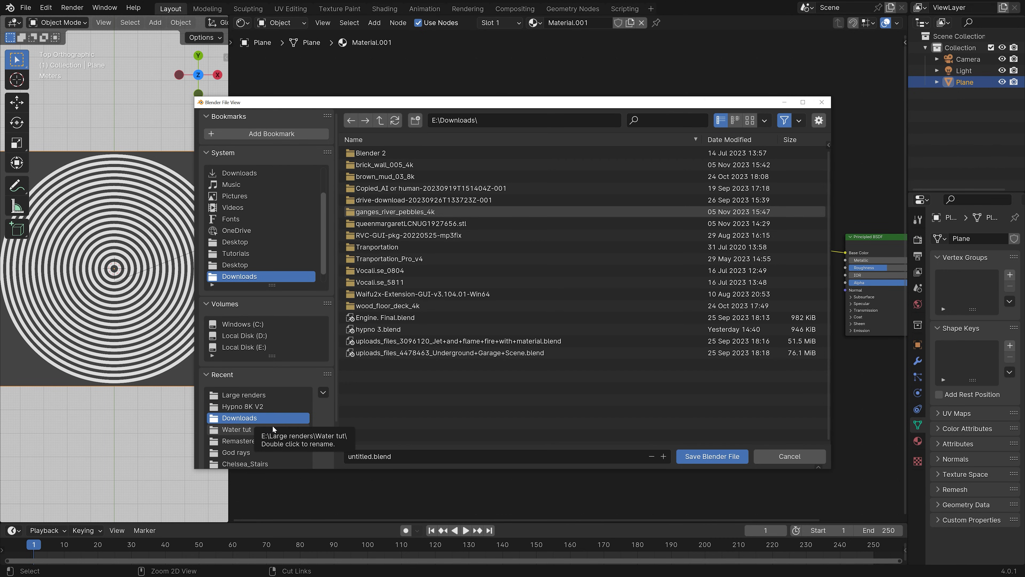
click(250, 335)
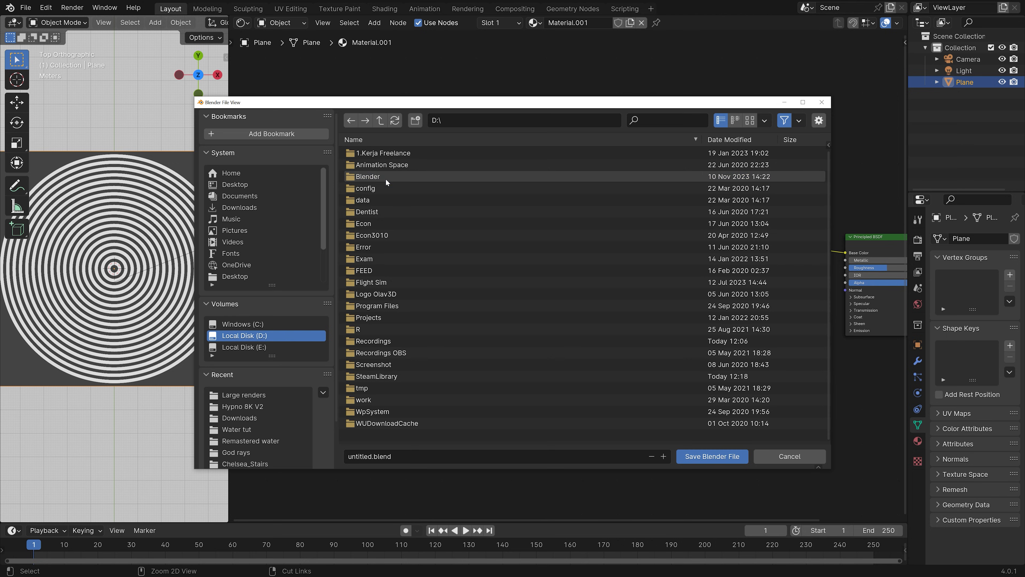
double_click(367, 176)
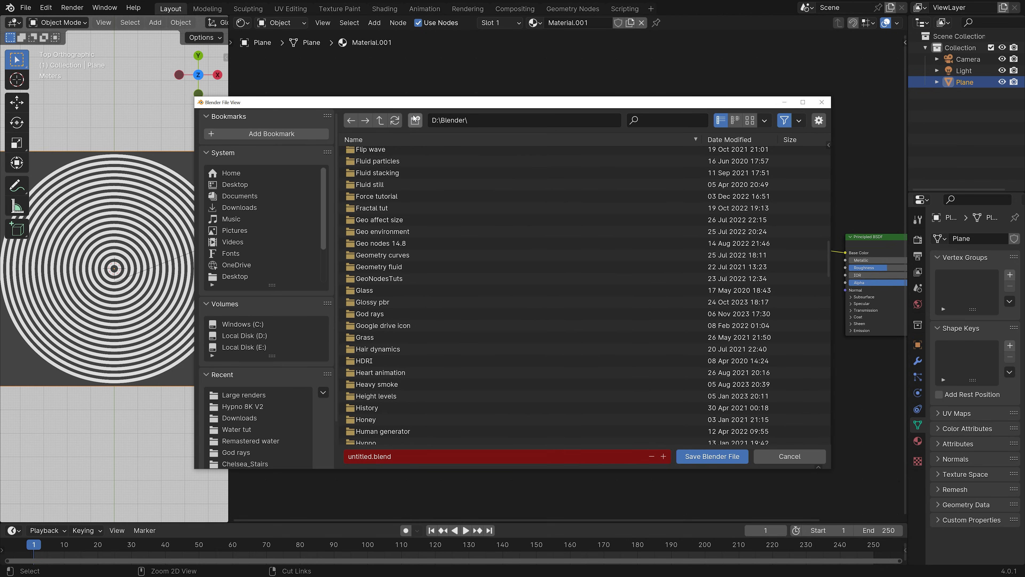
text(tut)
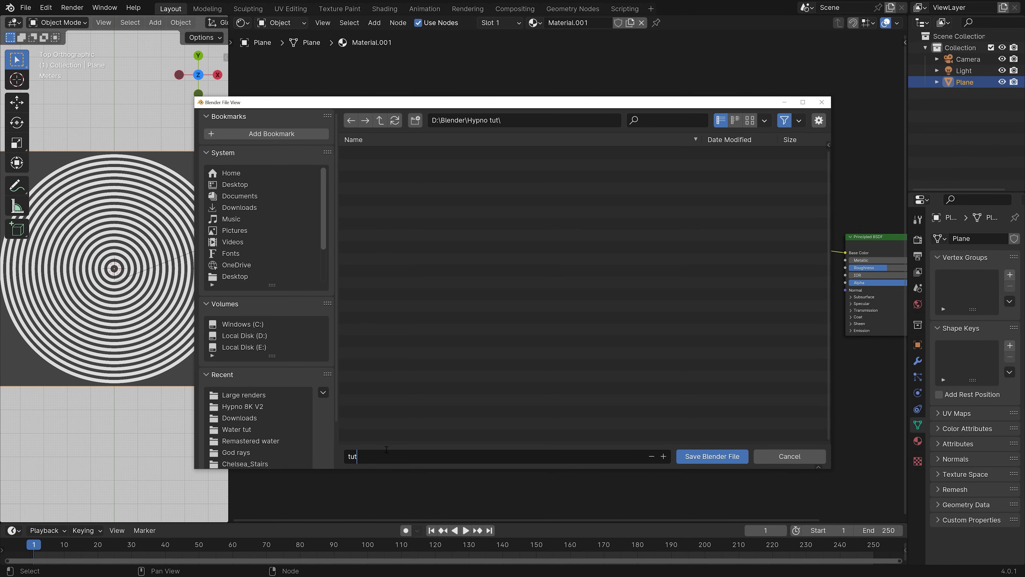
click(711, 456)
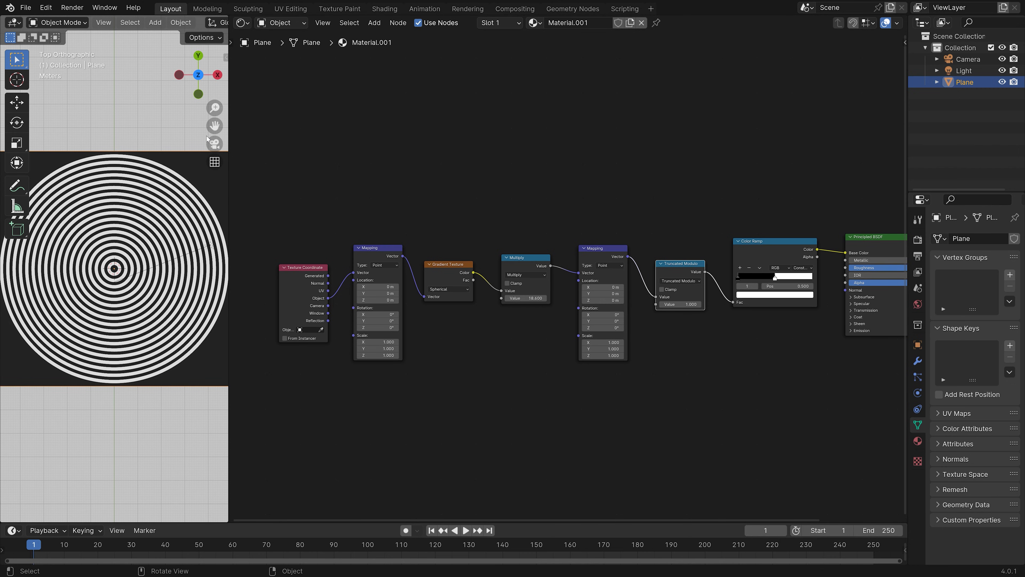
mouse_move(208, 137)
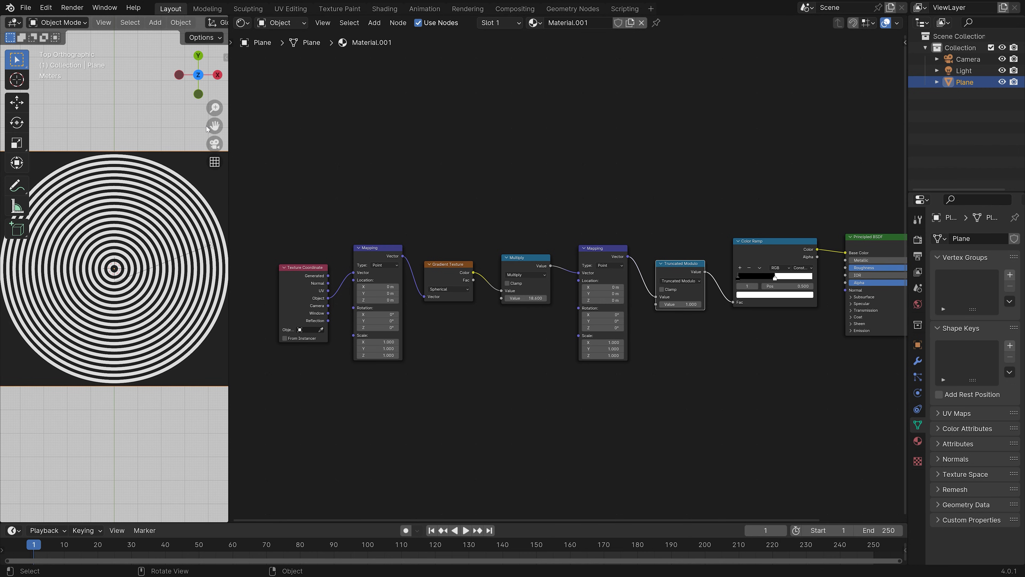
Step: Change the Multiply value from 16 to 50
click(524, 297)
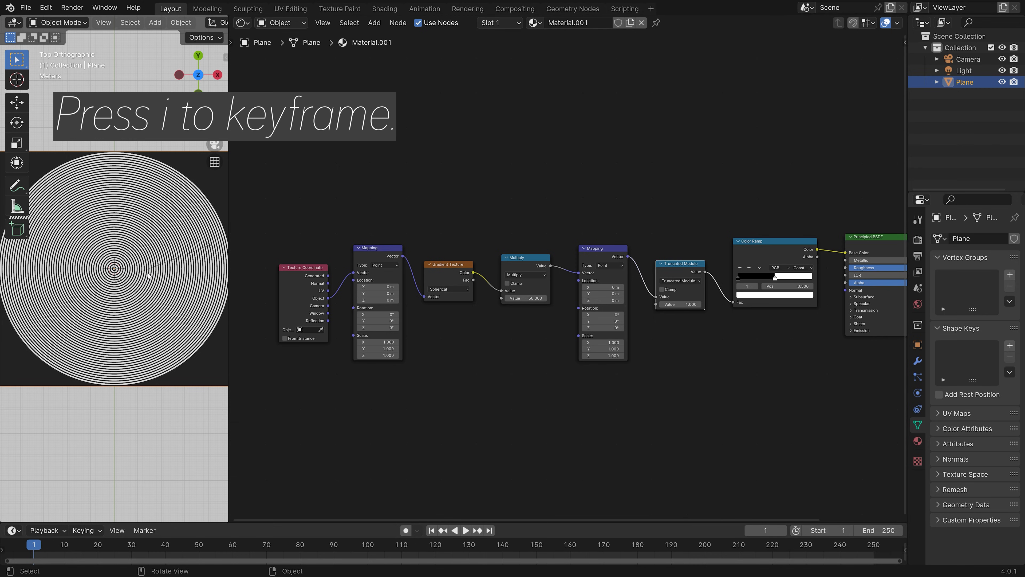
Step: Keyframe the Multiply value at 50 on frame 1 and a higher value on frame 125
key(i)
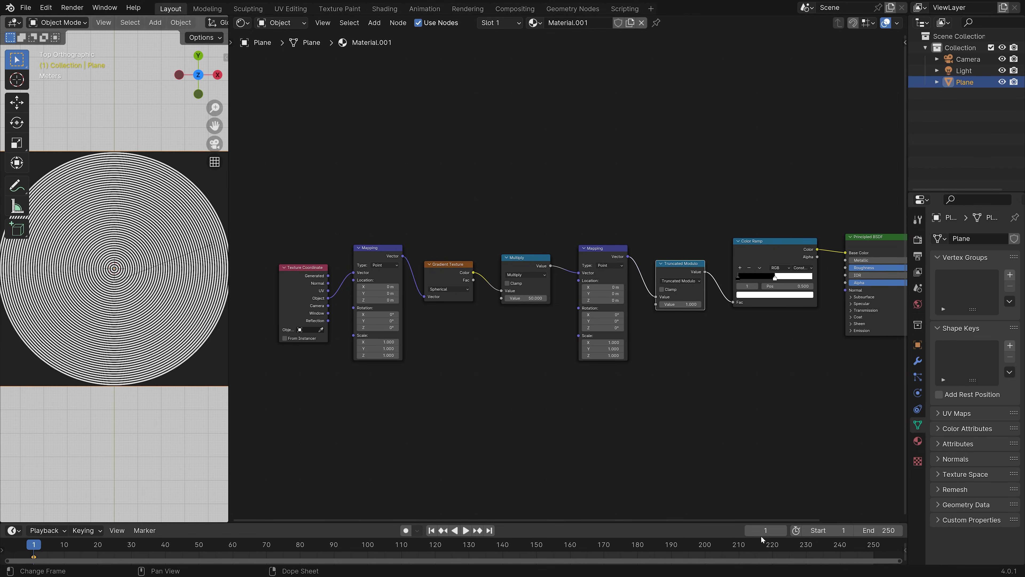
click(764, 529)
text(25)
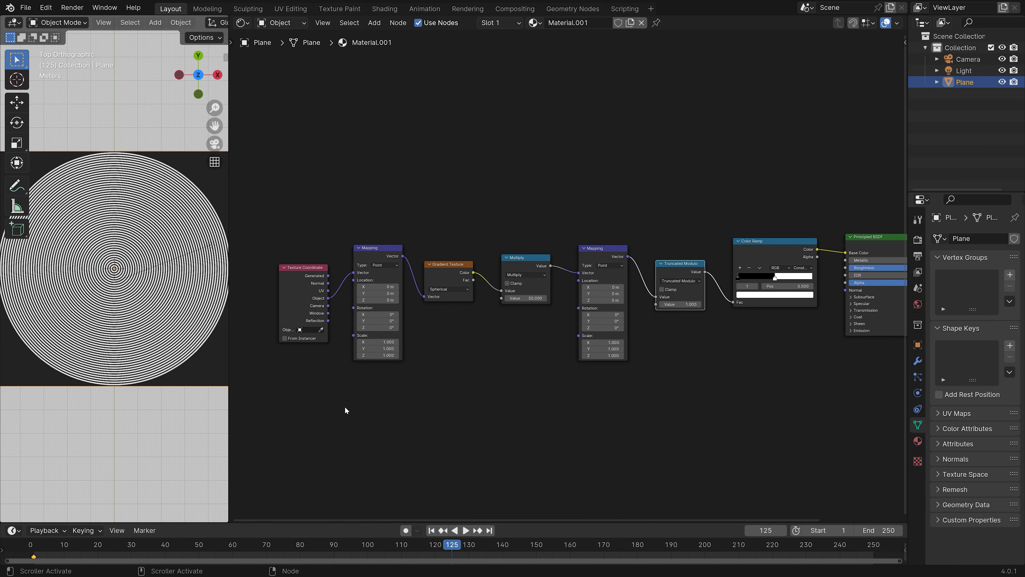
key(s)
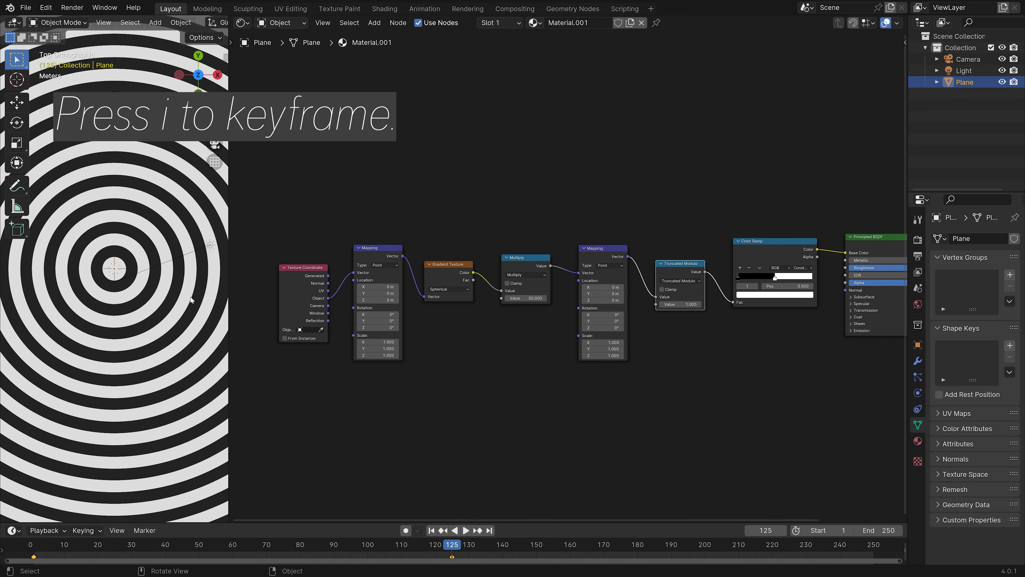
mouse_move(524, 298)
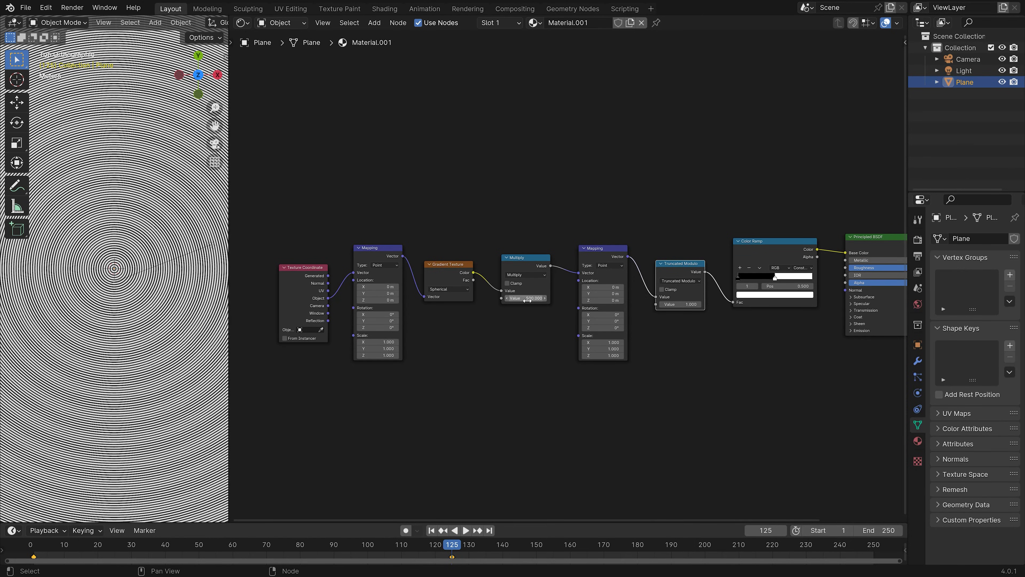
key(i)
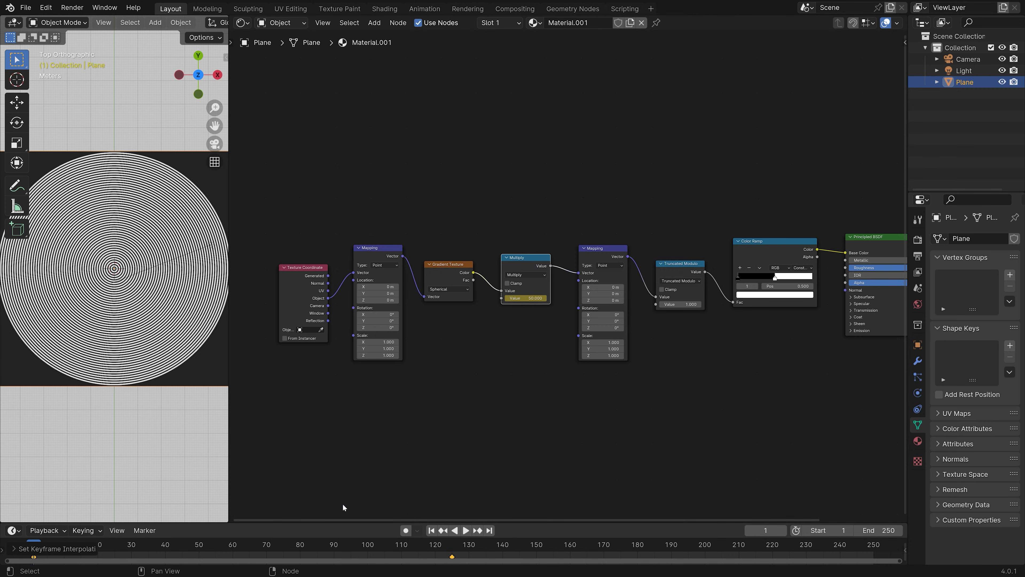
Step: On frame 250, return the ring Multiply value to 50 and keyframe it
click(466, 530)
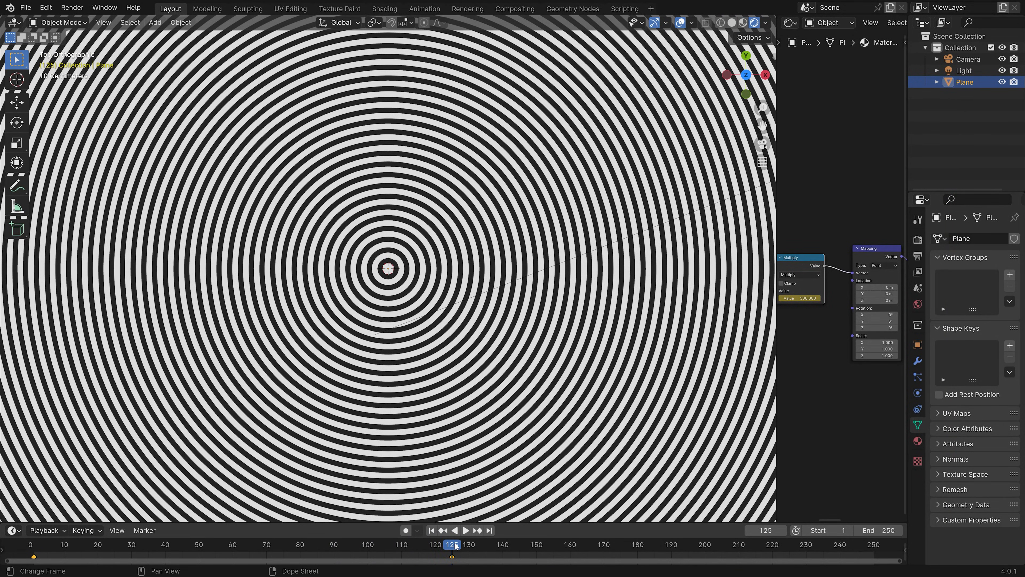
mouse_move(477, 530)
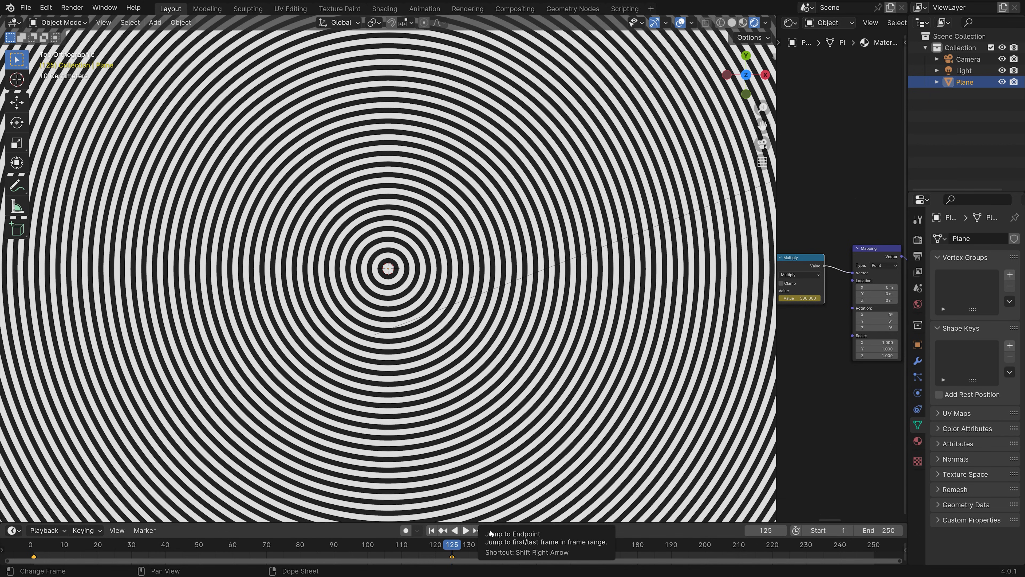
click(490, 530)
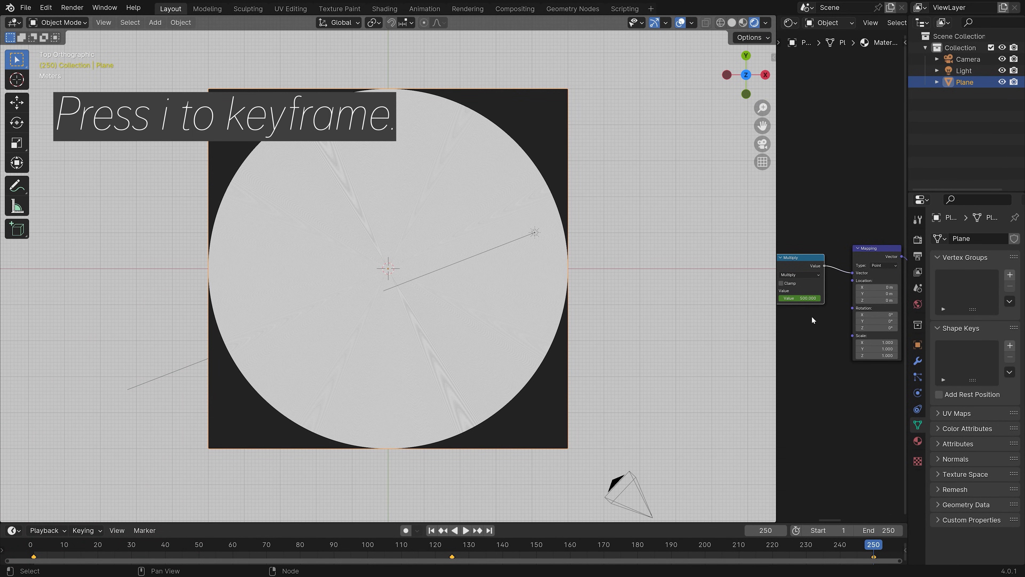
mouse_move(798, 297)
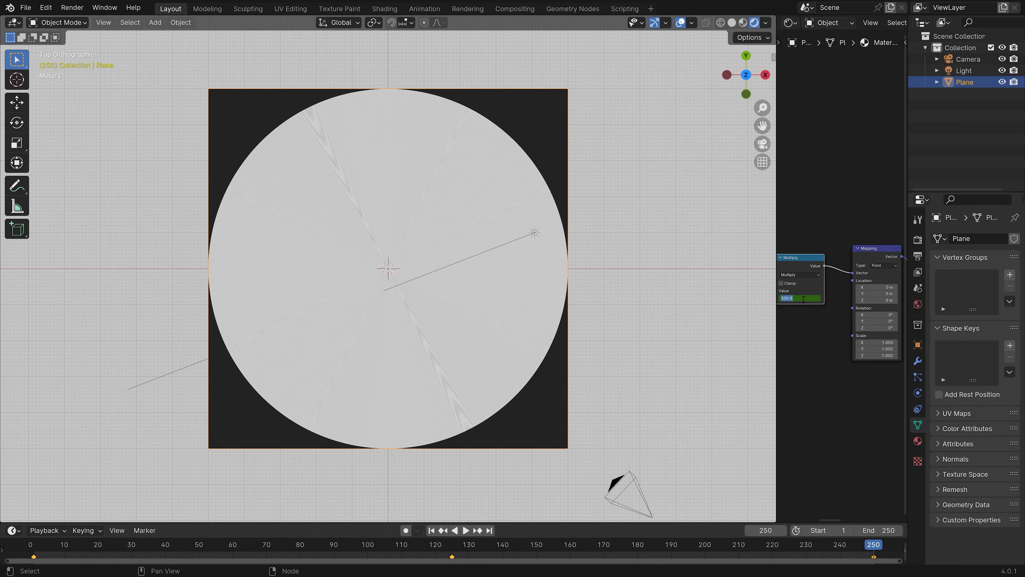
drag(797, 298, 804, 298)
text(50.000)
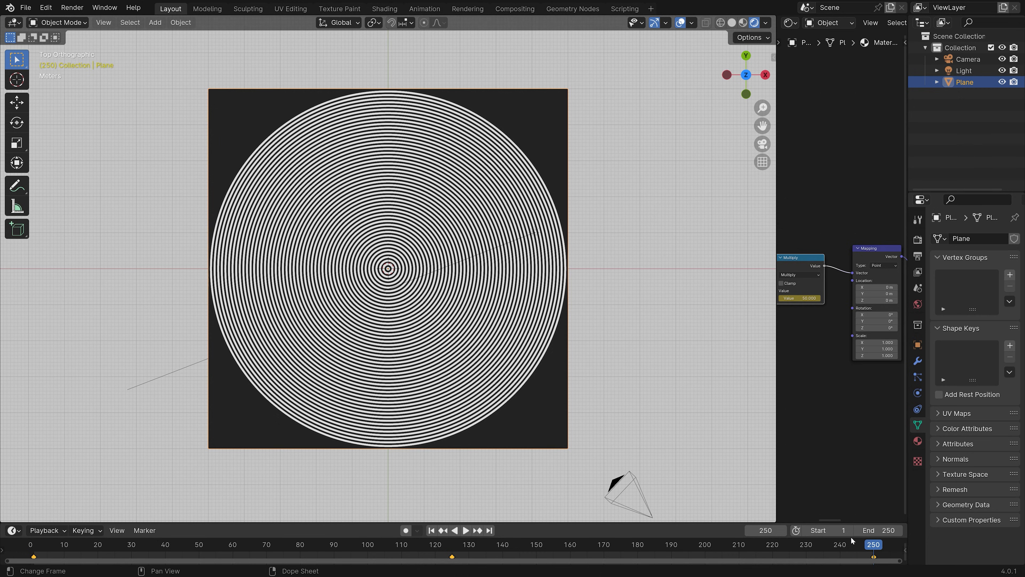
Step: Scrub through middle and later frames to preview the ring animation before aligning the camera
click(465, 530)
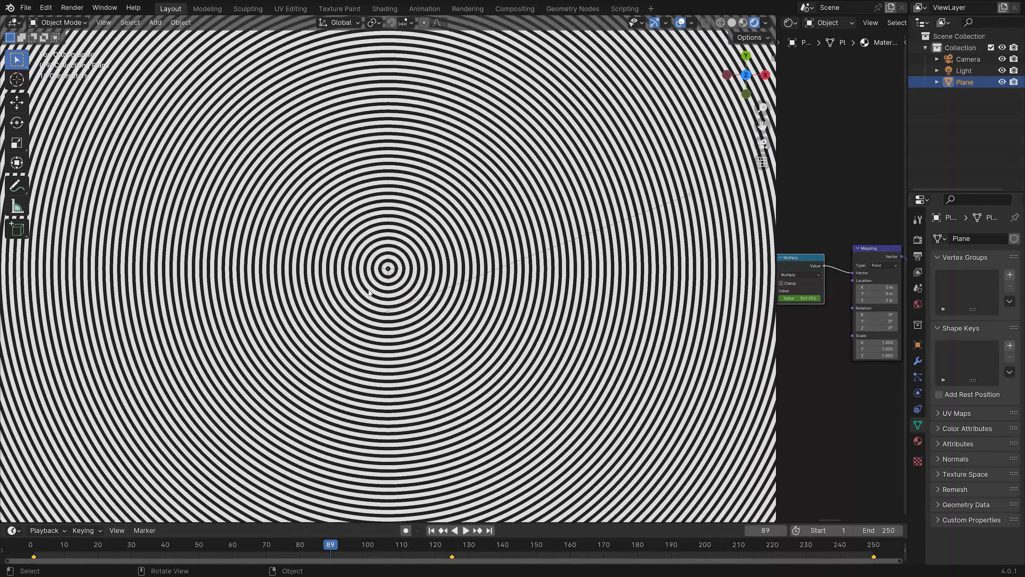
click(466, 530)
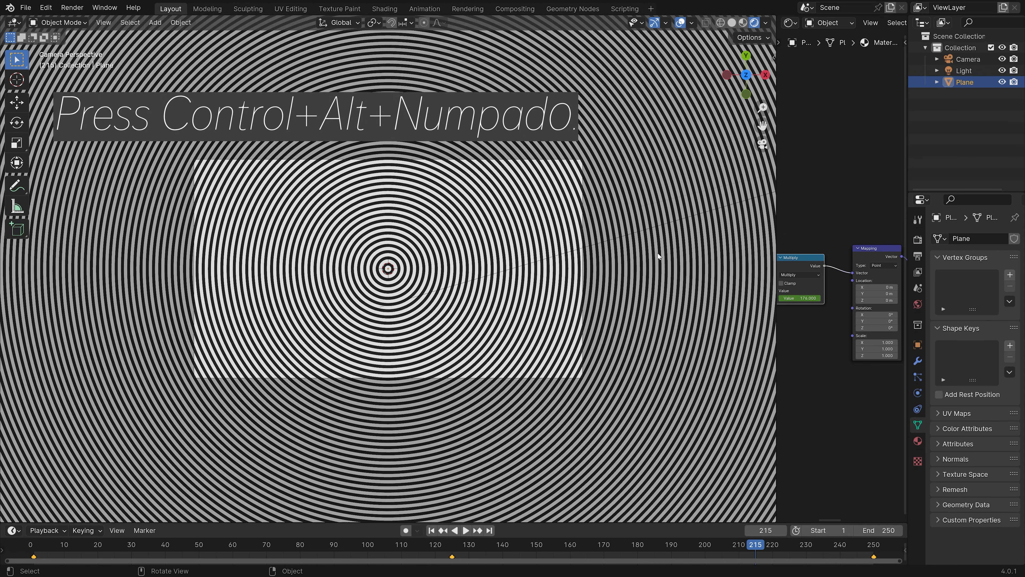
Step: Enable Lock Camera to View in the sidebar View settings and show the Output Properties
key(n)
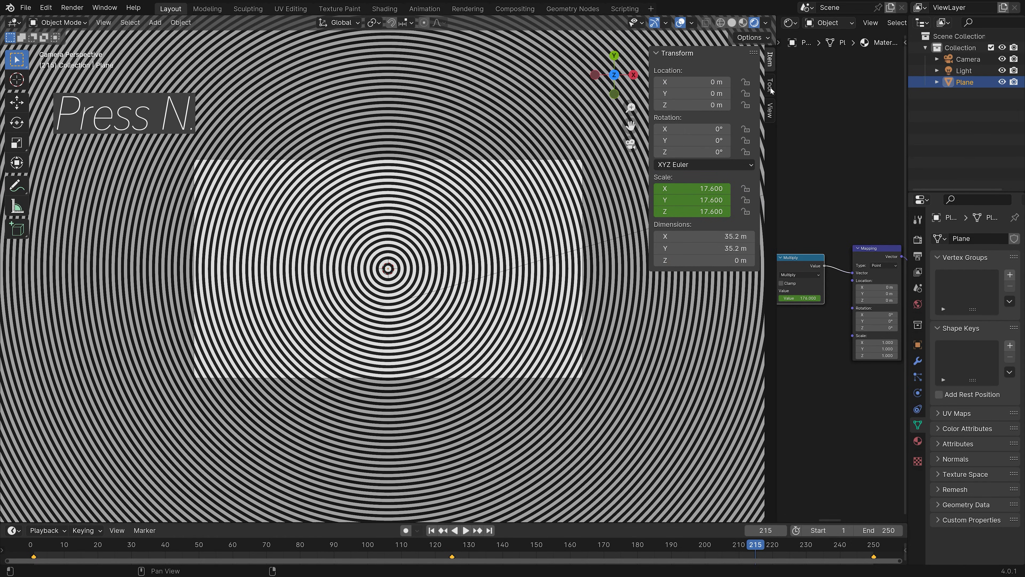
click(769, 108)
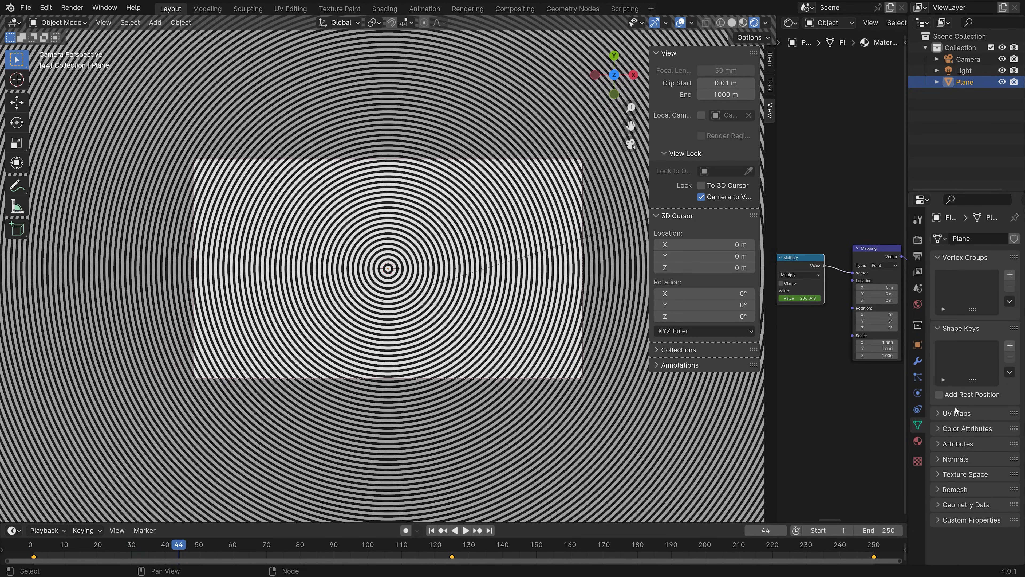
click(917, 241)
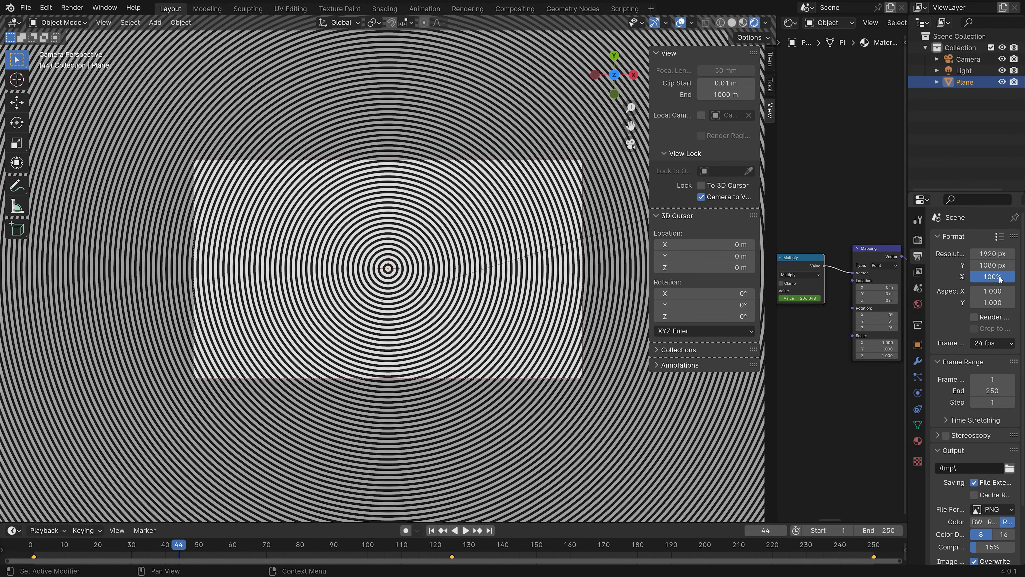
Step: Set render resolution to 400% and output frames to E:\Large renders\Hypno\tut
text(40)
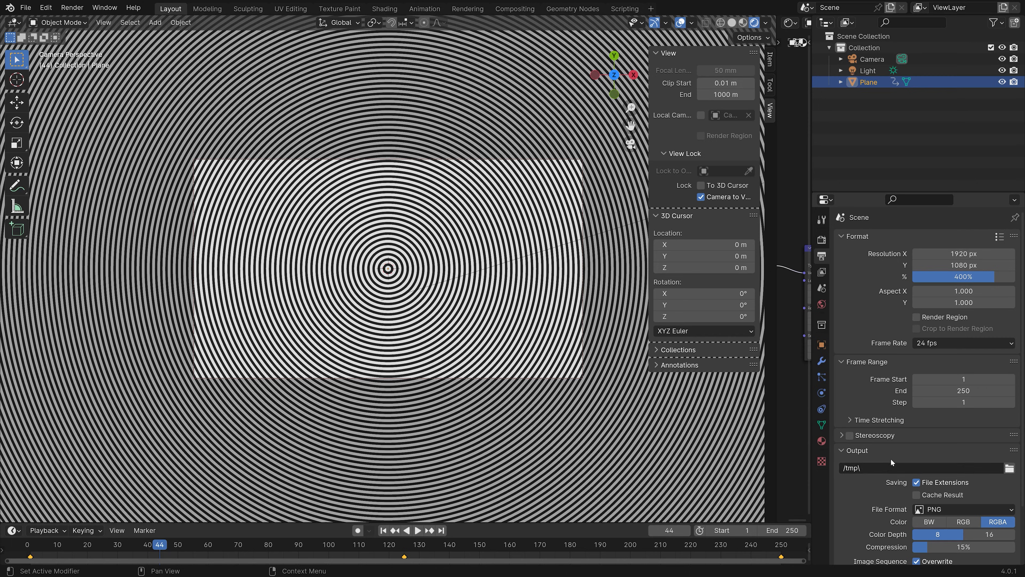
scroll(down, 3)
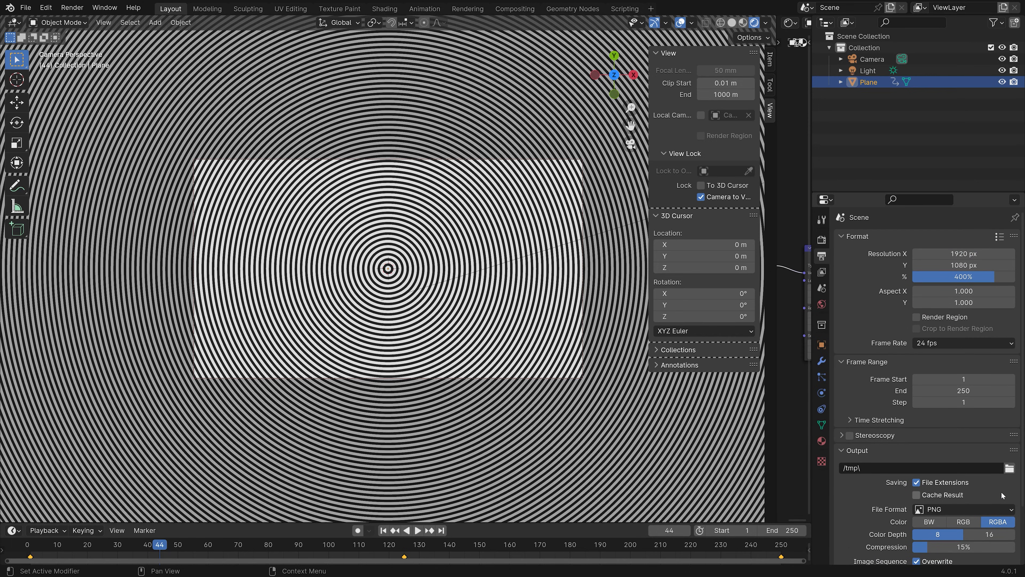
click(1011, 467)
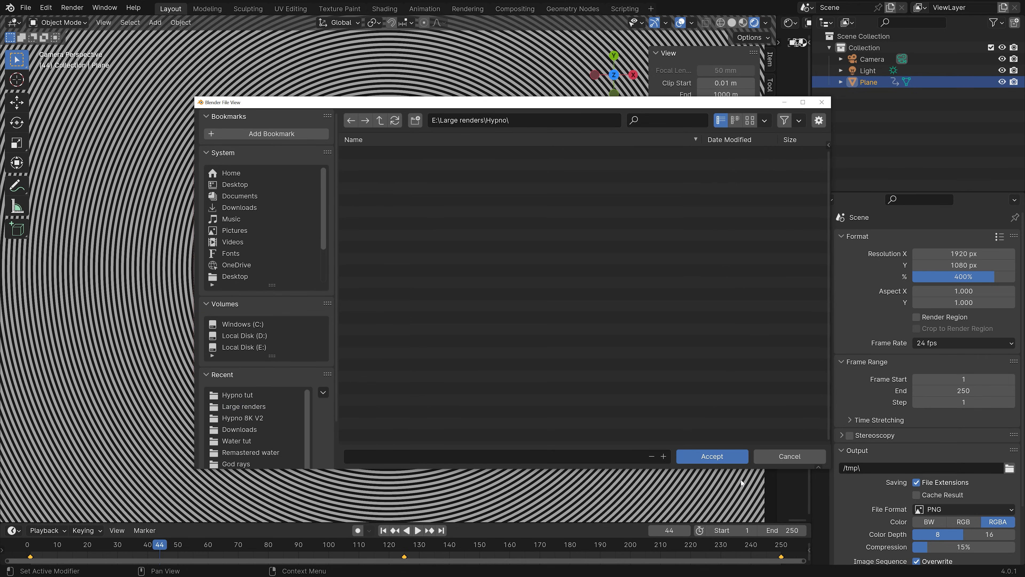
click(237, 394)
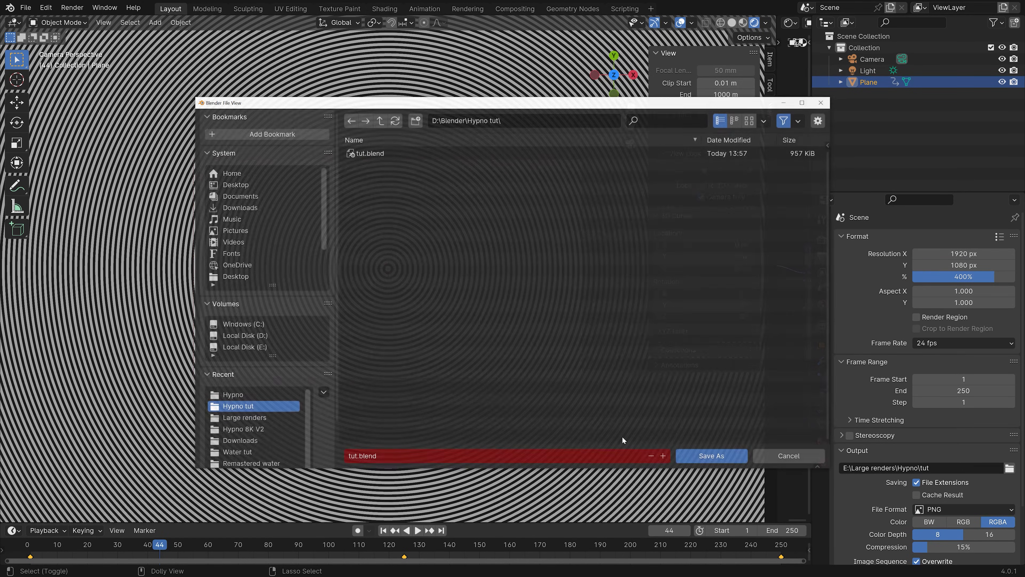
Step: Save the project as tut1.blend, review output file formats and the Render menu commands
click(710, 455)
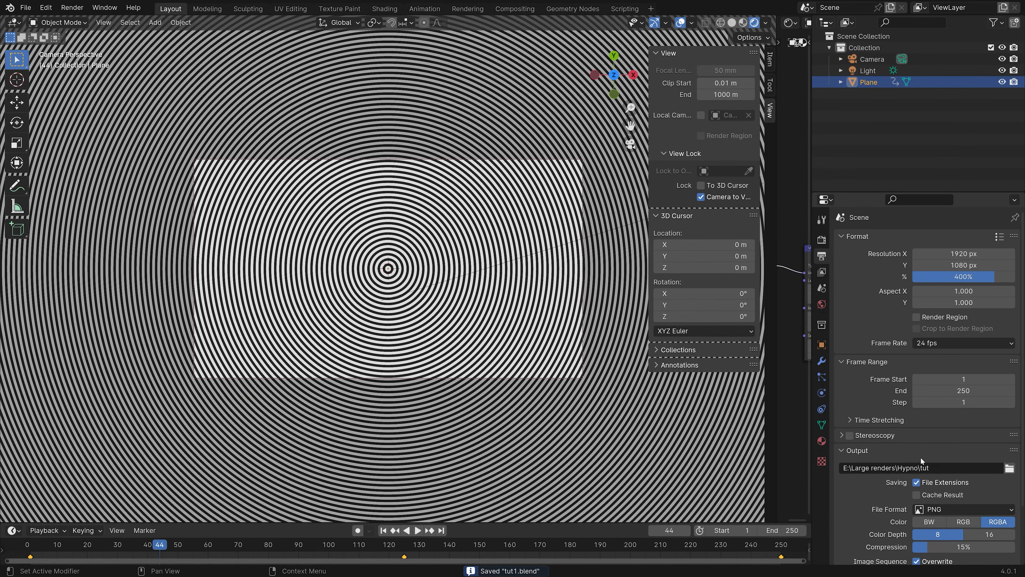
click(961, 508)
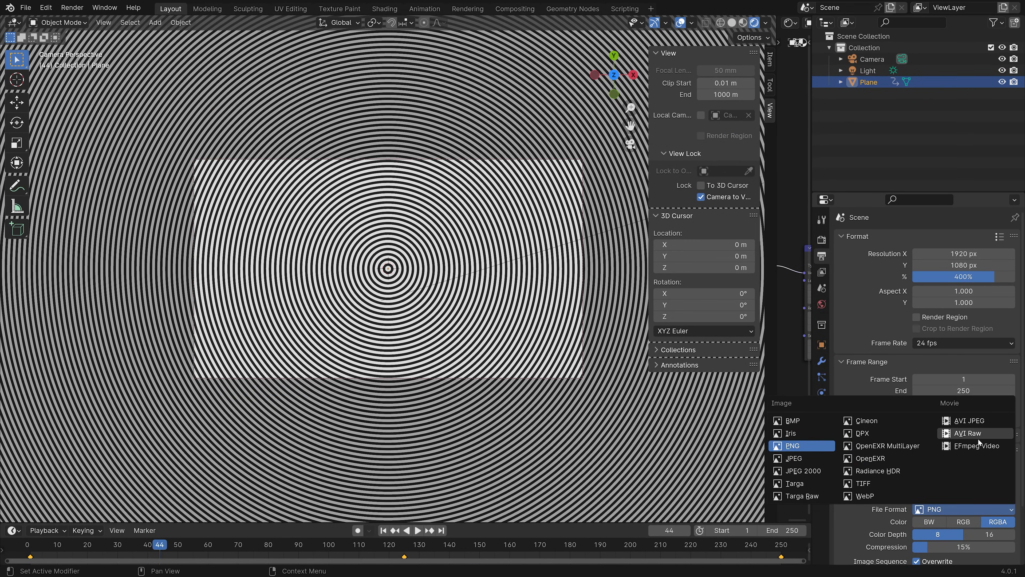
click(72, 7)
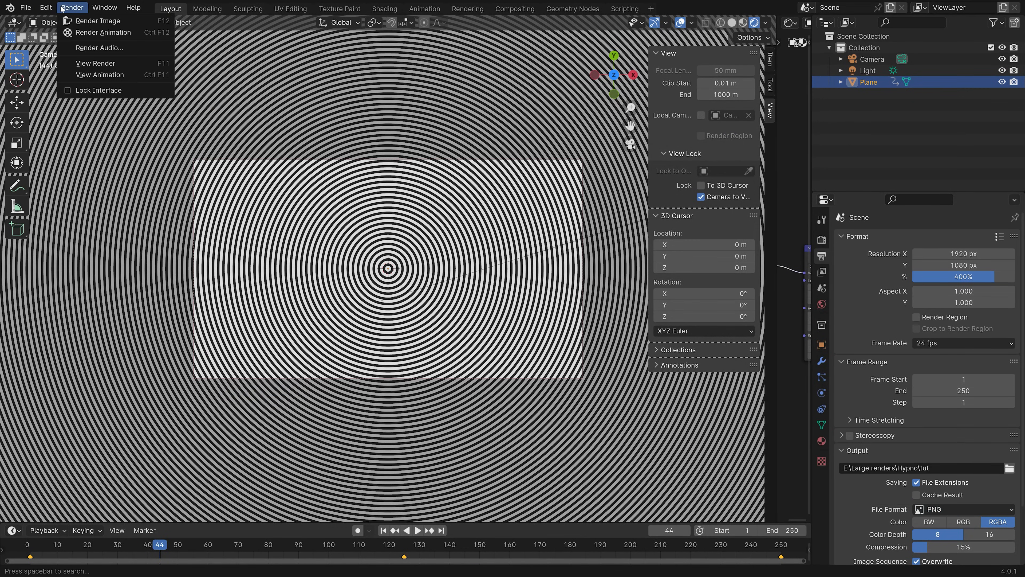